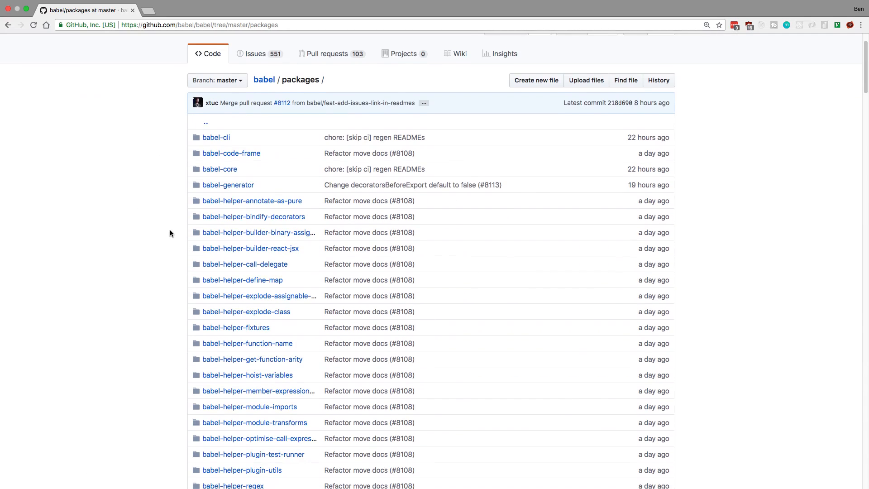
Scroll through babel's packages listing on GitHub and back to the repository root.
{"action": "scroll", "scroll_direction": "down", "scroll_amount": 3}
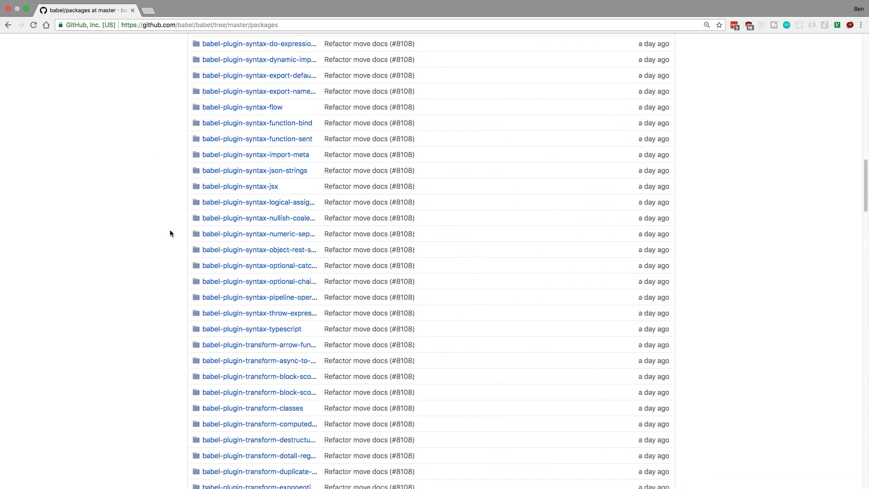
{"action": "scroll", "scroll_direction": "up", "scroll_amount": 3}
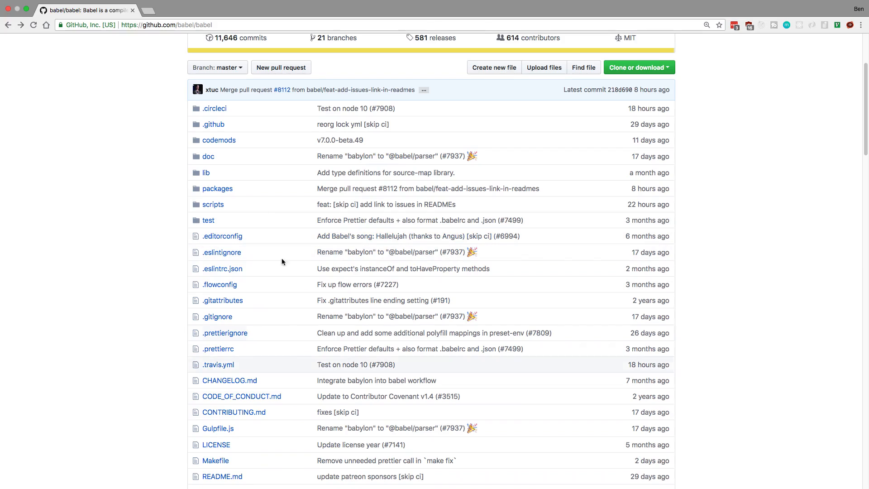
{"action": "scroll", "scroll_direction": "up", "scroll_amount": 3}
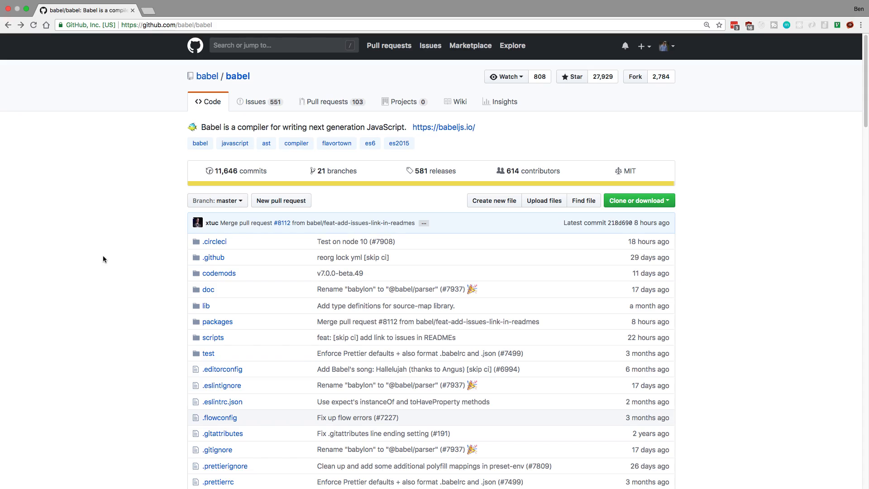
{"action": "scroll", "scroll_direction": "down", "scroll_amount": 3}
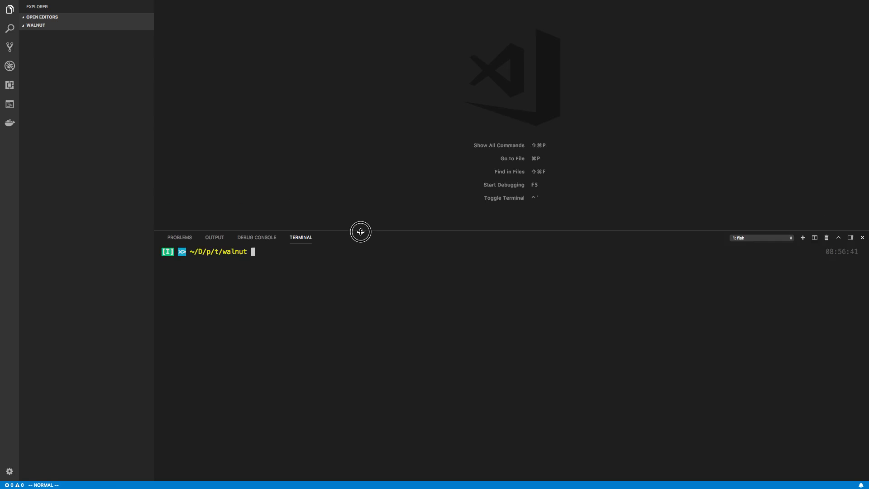
{"action": "mouse_move", "coordinate": [348, 180]}
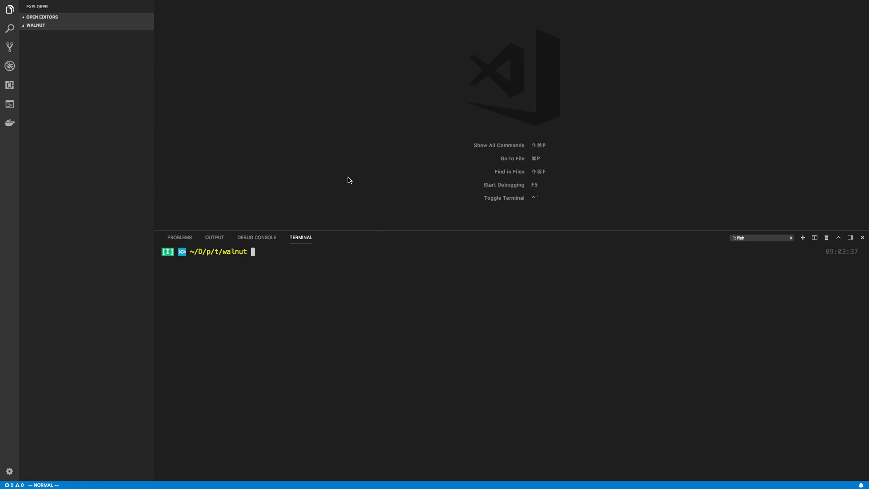
{"action": "mouse_move", "coordinate": [60, 83]}
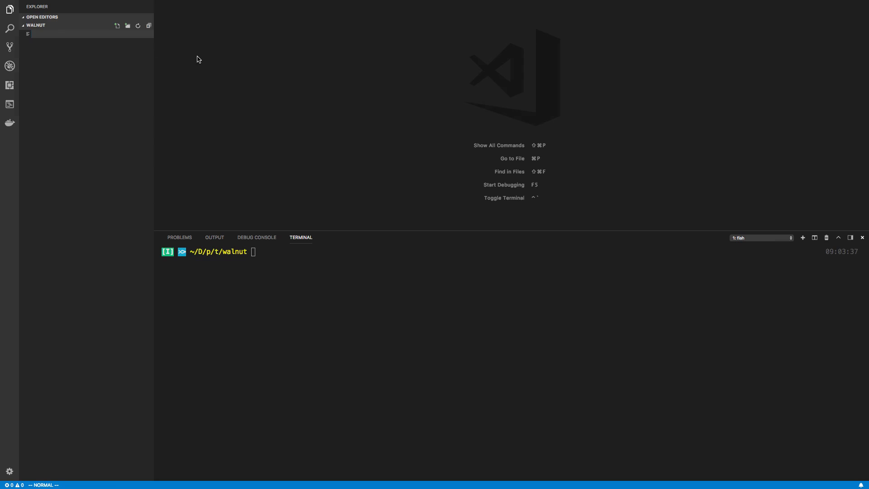
Write walnut's root package.json with "private": true and "workspaces": ["common", "server"].
{"action": "type", "text": "package.json"}
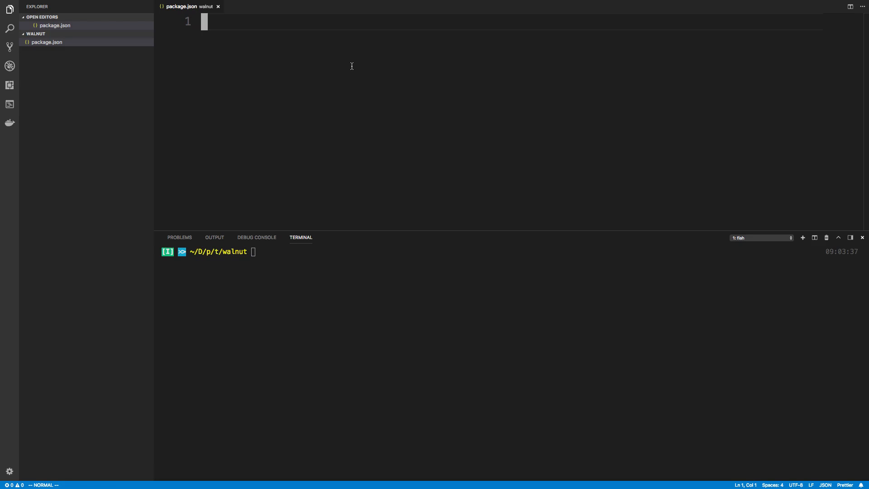
{"action": "type", "text": "{"}
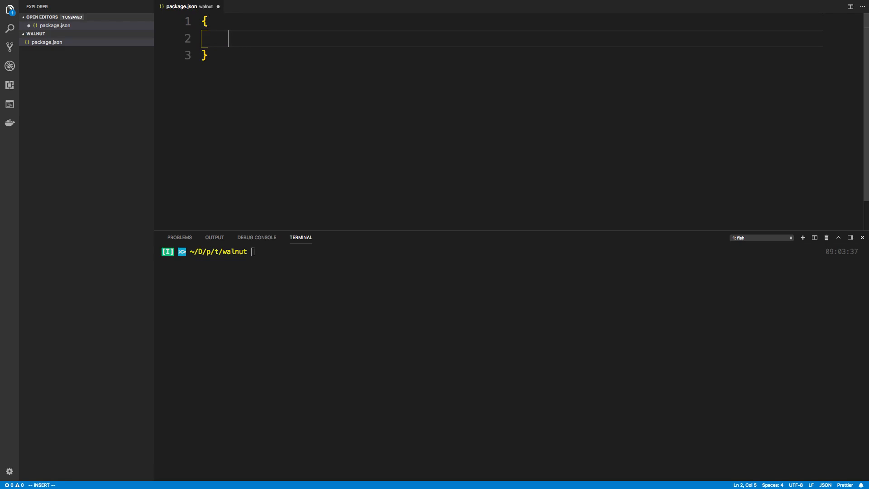
{"action": "type", "text": "\"prif\""}
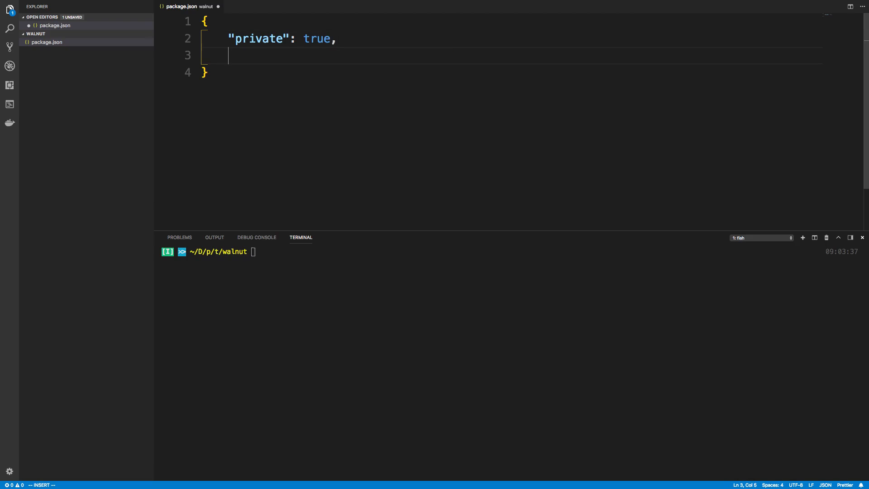
{"action": "type", "text": "\"workspace\""}
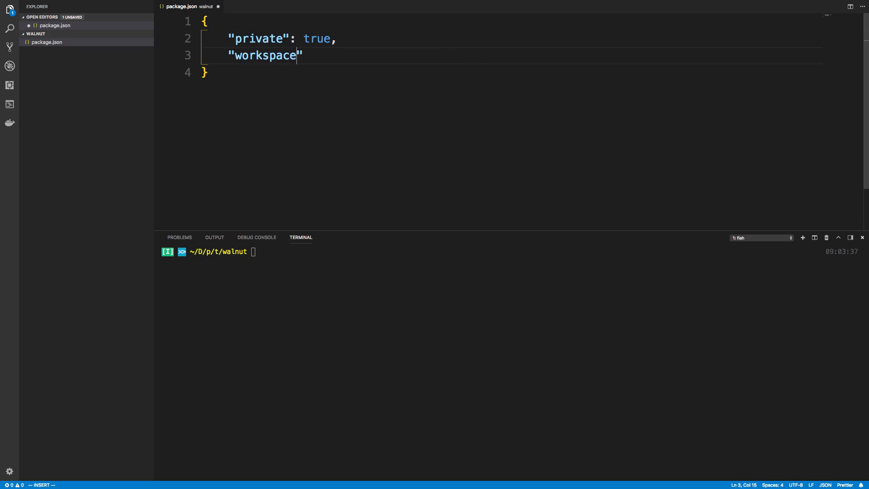
{"action": "type", "text": "s\": []"}
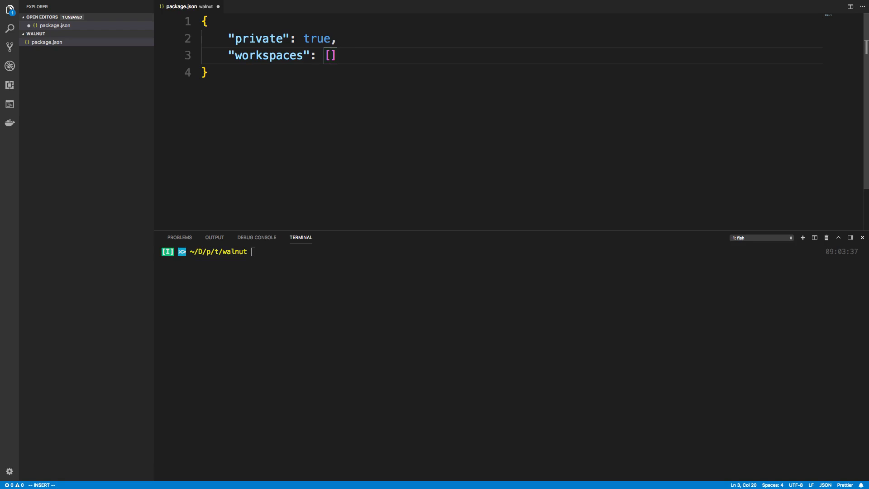
{"action": "type", "text": "\"commonj\""}
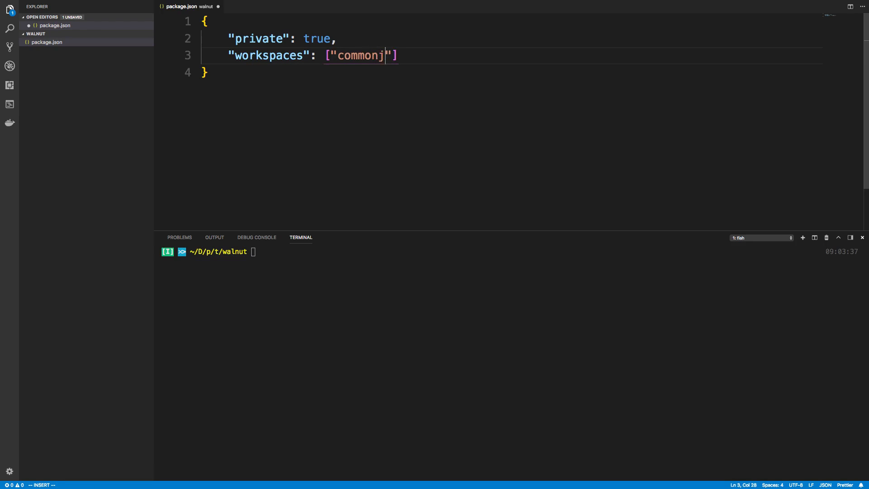
{"action": "type", "text": ", \"\""}
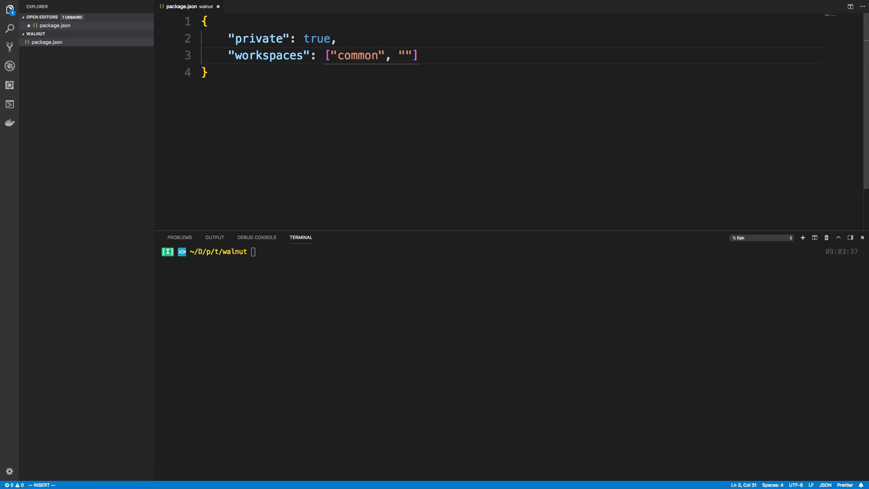
{"action": "type", "text": "server"}
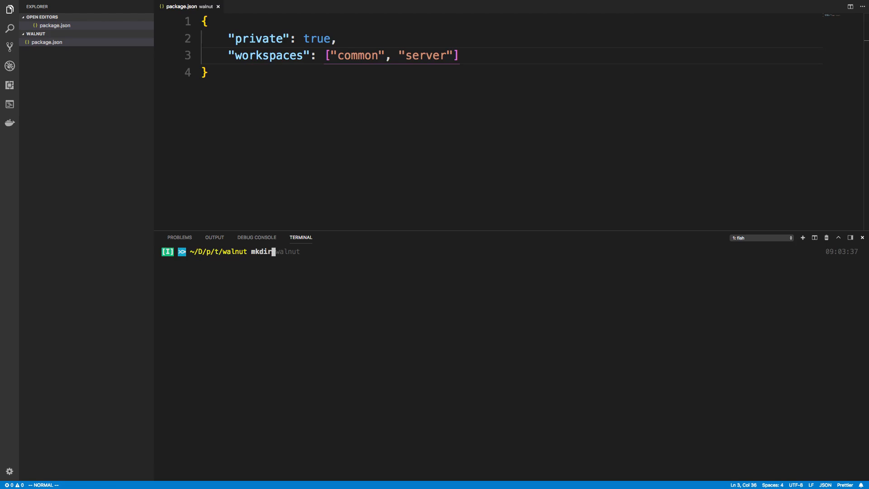
Make common and server folders in the terminal and run yarn init -y in each.
{"action": "type", "text": "common"}
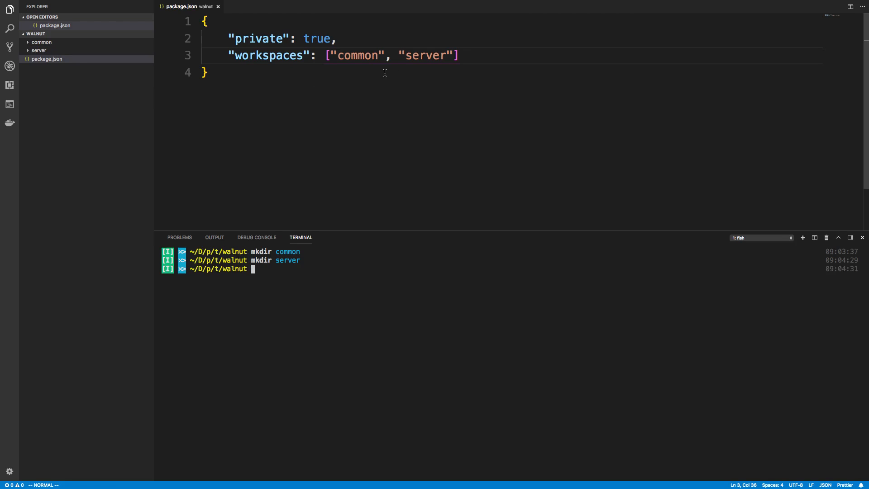
{"action": "mouse_move", "coordinate": [364, 74]}
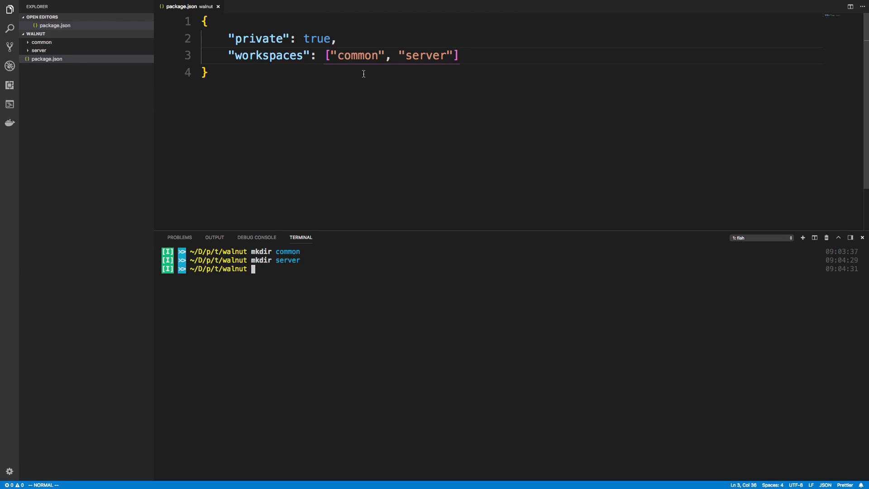
{"action": "type", "text": "cd common/"}
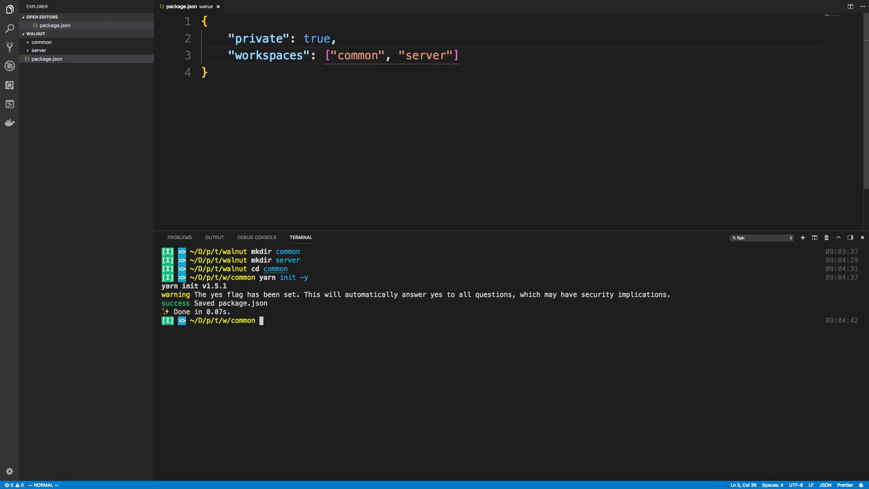
{"action": "type", "text": "cd ../server/"}
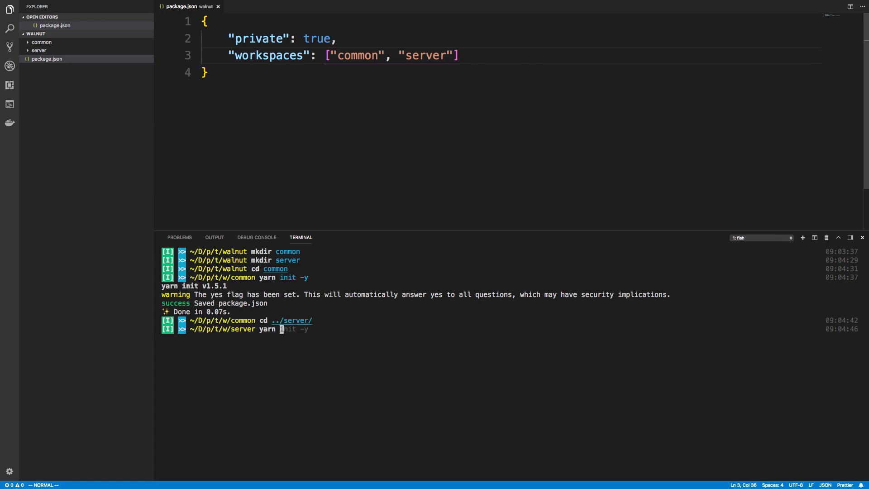
{"action": "key", "text": "Return"}
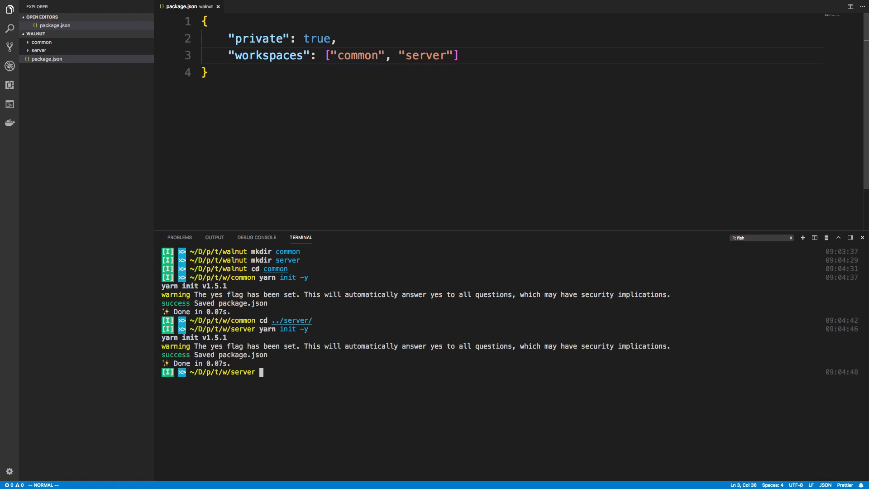
{"action": "left_click", "coordinate": [41, 43]}
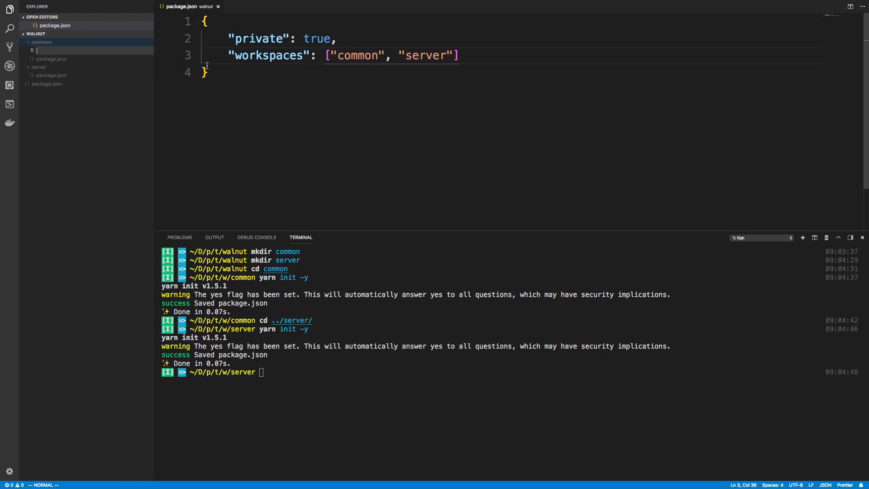
Create common/index.js with module.exports = () => { console.log('hello from common') }.
{"action": "type", "text": "index.js"}
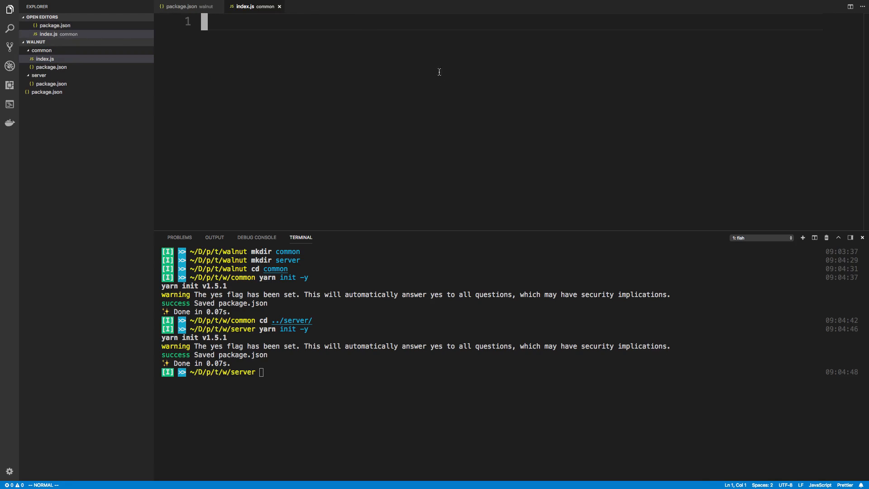
{"action": "key", "text": "i"}
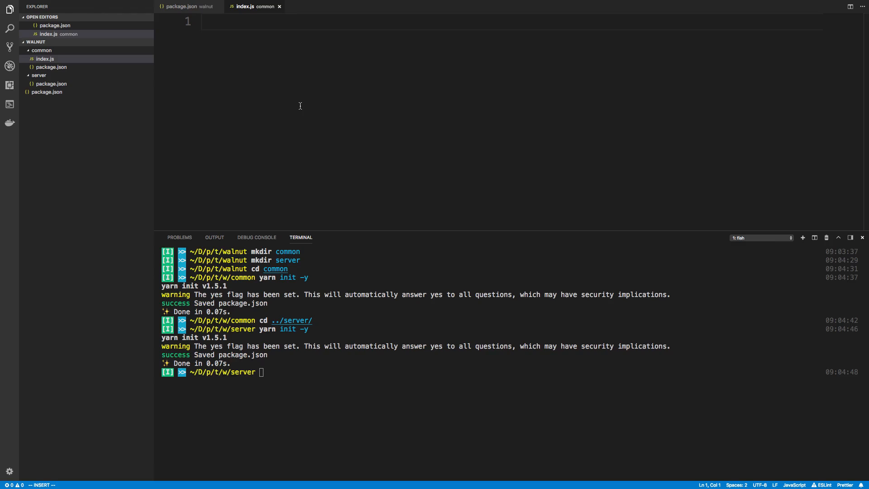
{"action": "type", "text": "module.export"}
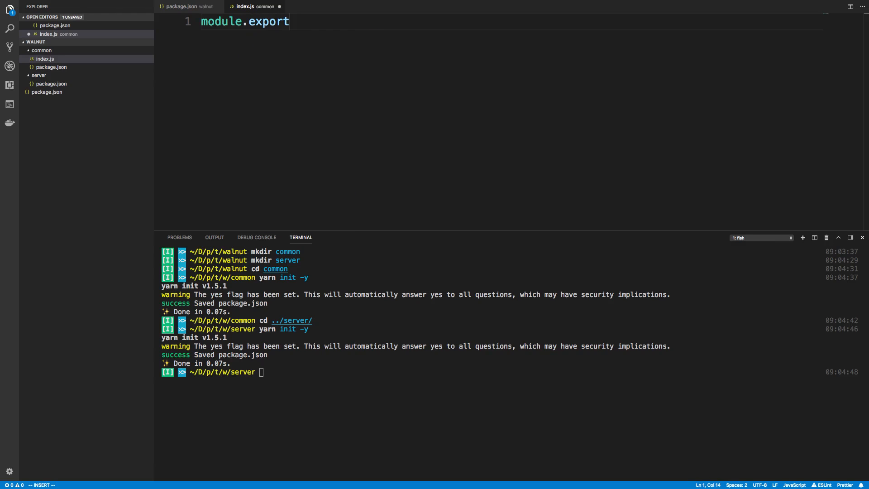
{"action": "type", "text": "s = () =>"}
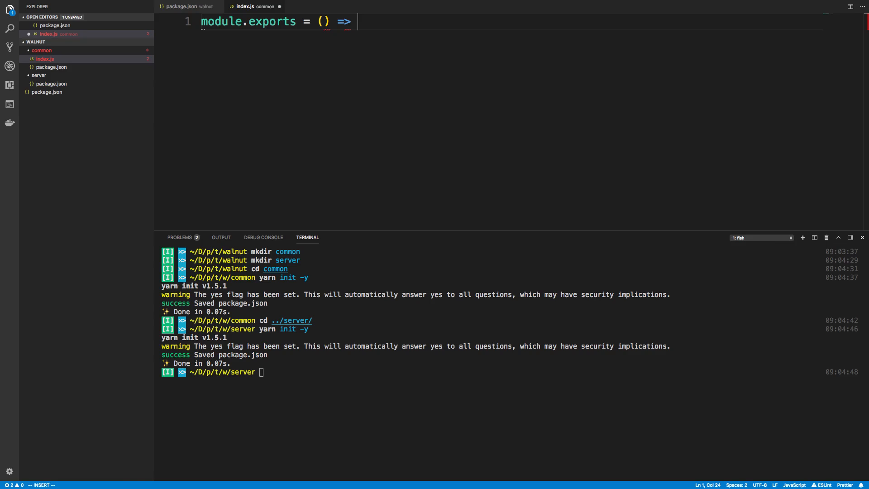
{"action": "type", "text": "{}"}
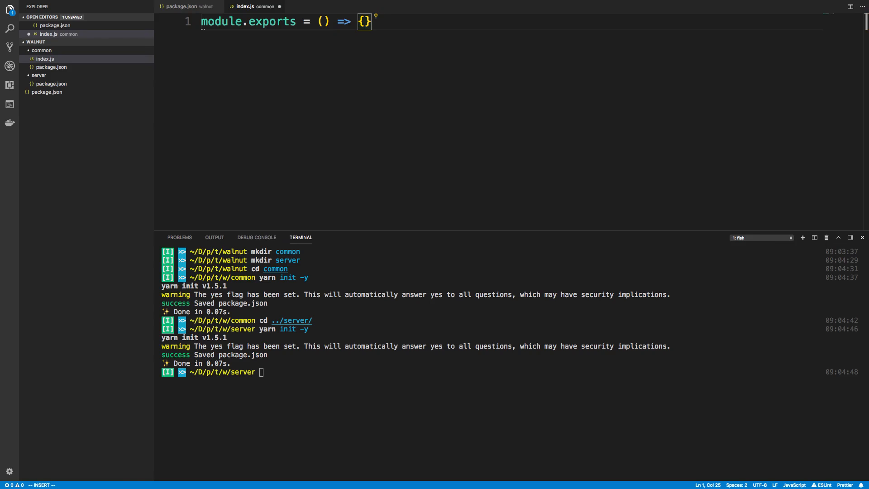
{"action": "type", "text": "console.log('hello from common');"}
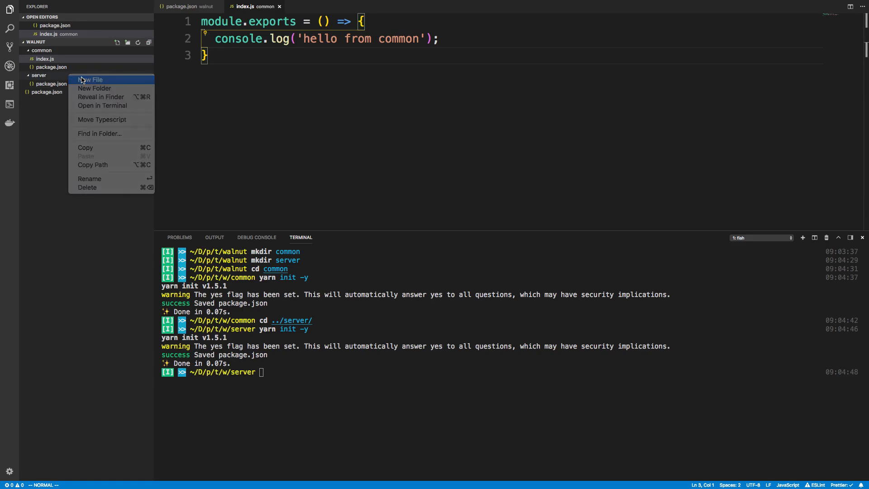
Create server/index.js declaring const commonFunction = require(...).
{"action": "left_click", "coordinate": [91, 79]}
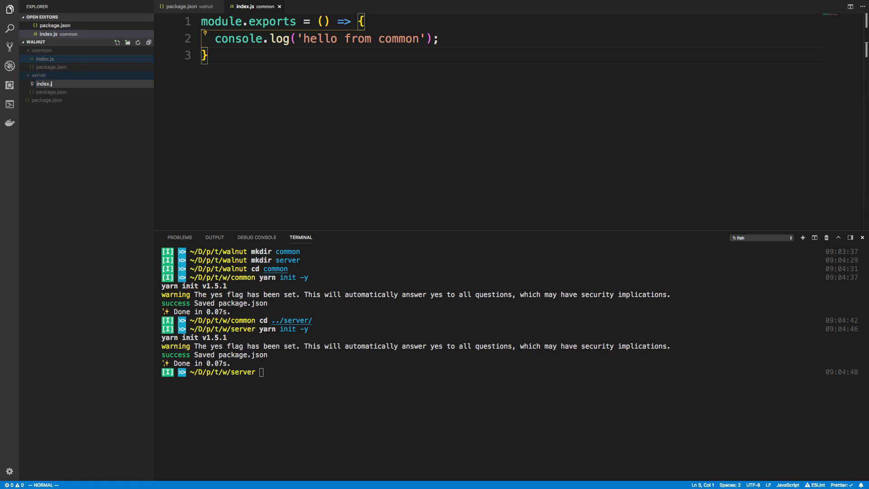
{"action": "left_click", "coordinate": [44, 83]}
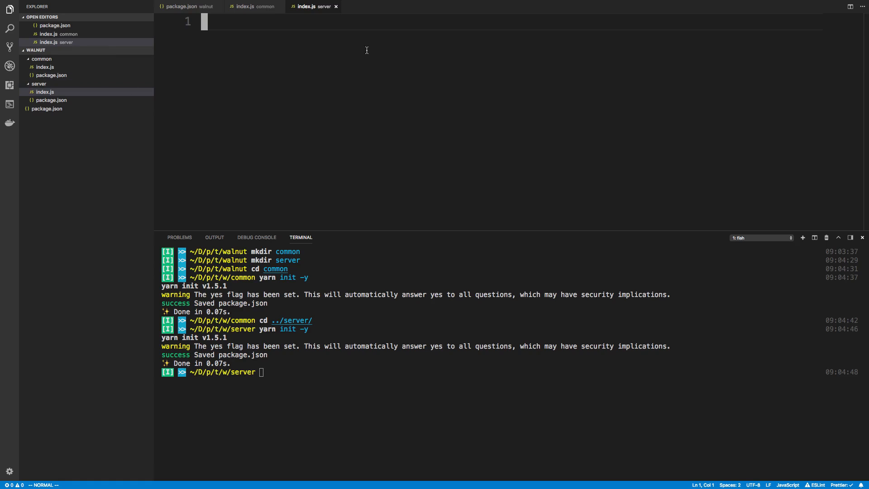
{"action": "type", "text": "const"}
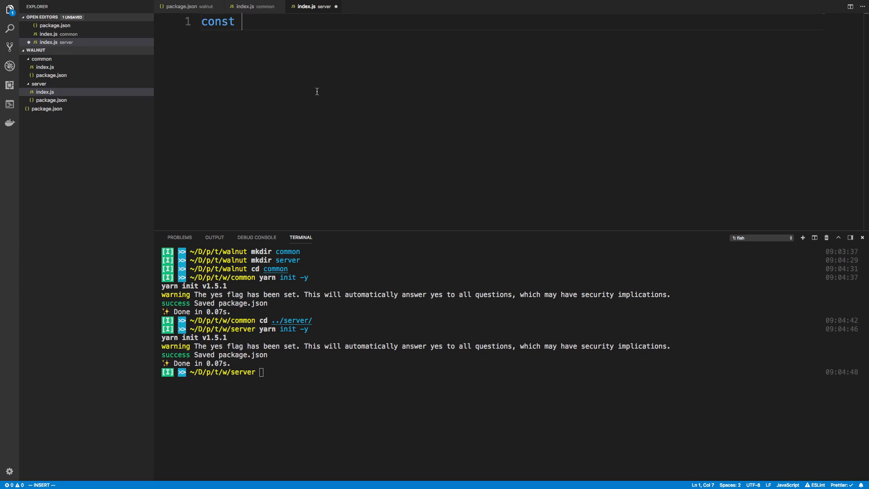
{"action": "type", "text": "funct"}
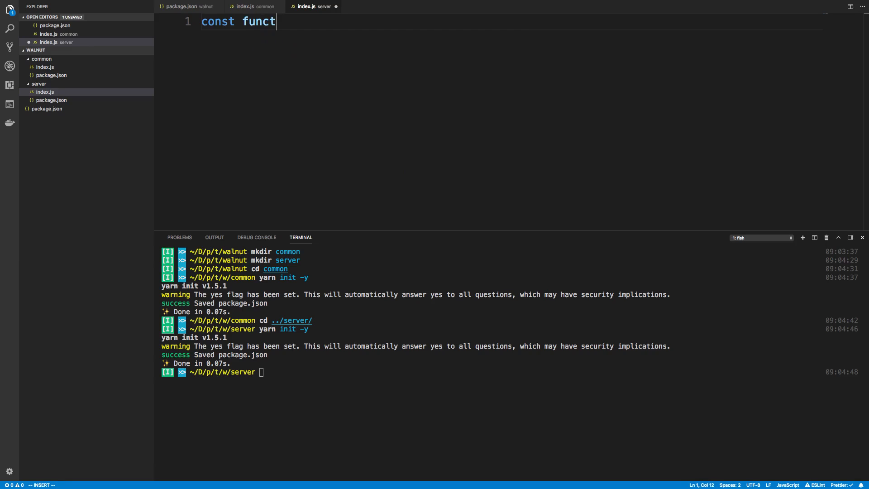
{"action": "type", "text": "CommonFunc"}
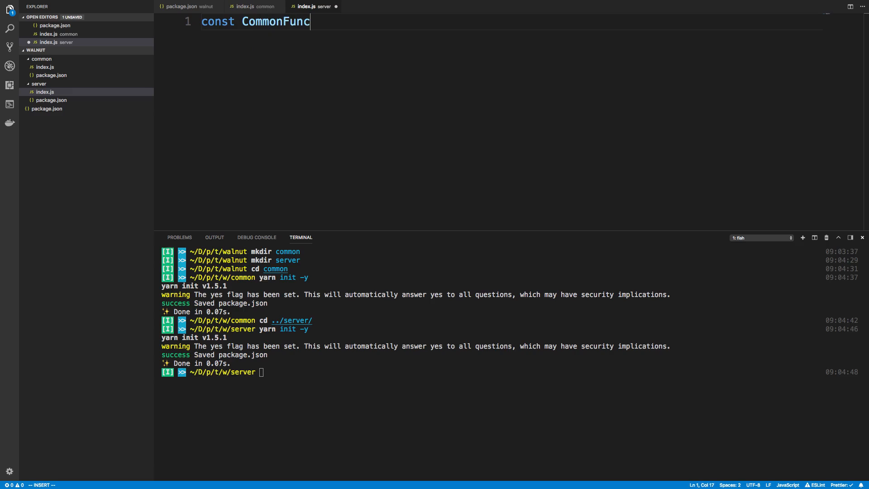
{"action": "type", "text": "tion = require('"}
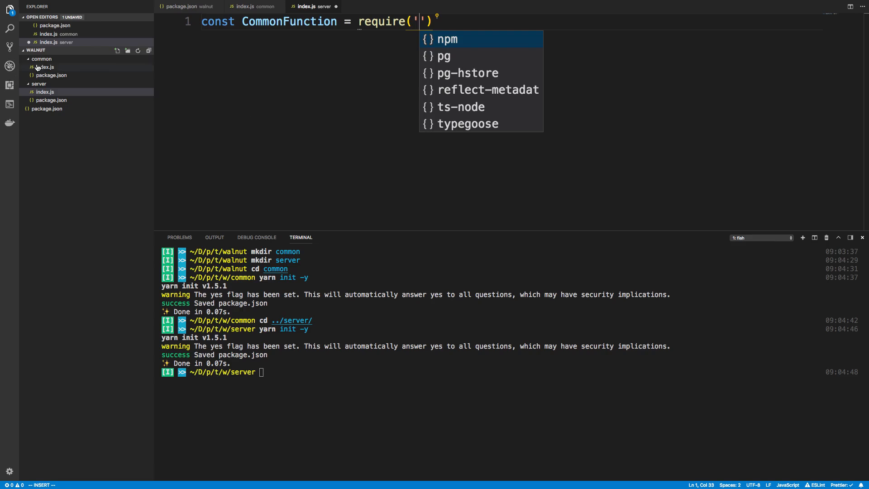
{"action": "mouse_move", "coordinate": [68, 75]}
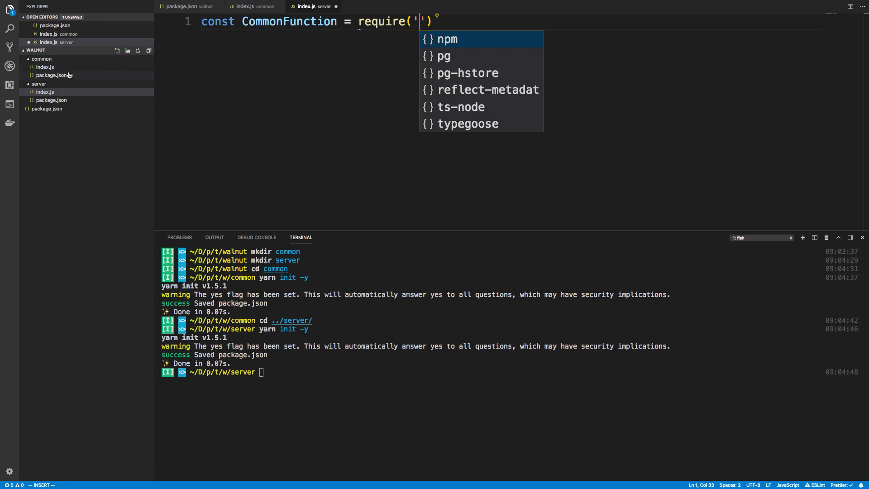
Check the package name in common/package.json, require "common", call commonFunction() and save.
{"action": "left_click", "coordinate": [51, 84]}
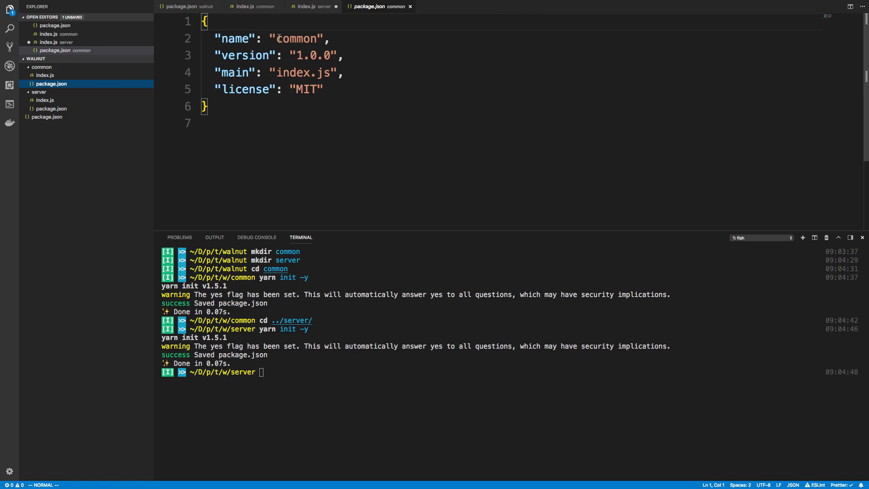
{"action": "double_click", "coordinate": [297, 39]}
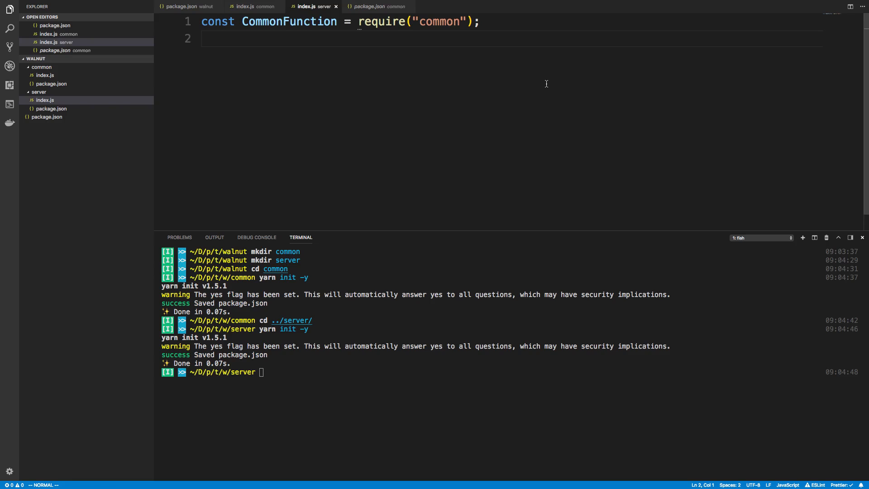
{"action": "type", "text": "CommonFunction();"}
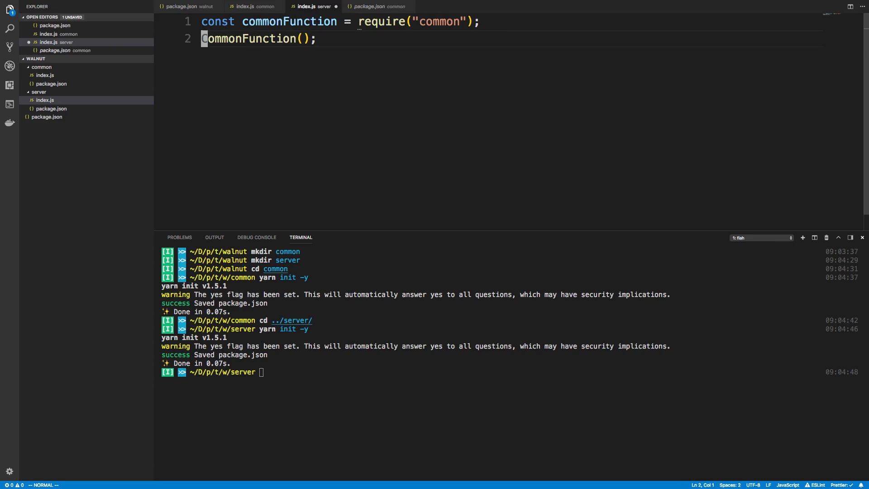
{"action": "key", "text": "Enter"}
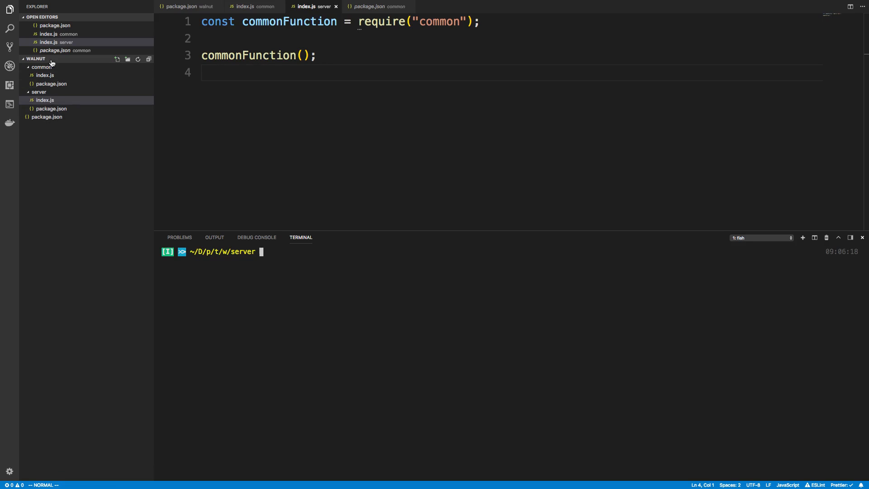
Add "dependencies": { "common": "1.0.0" } to server/package.json and prepare yarn install.
{"action": "left_click", "coordinate": [51, 108]}
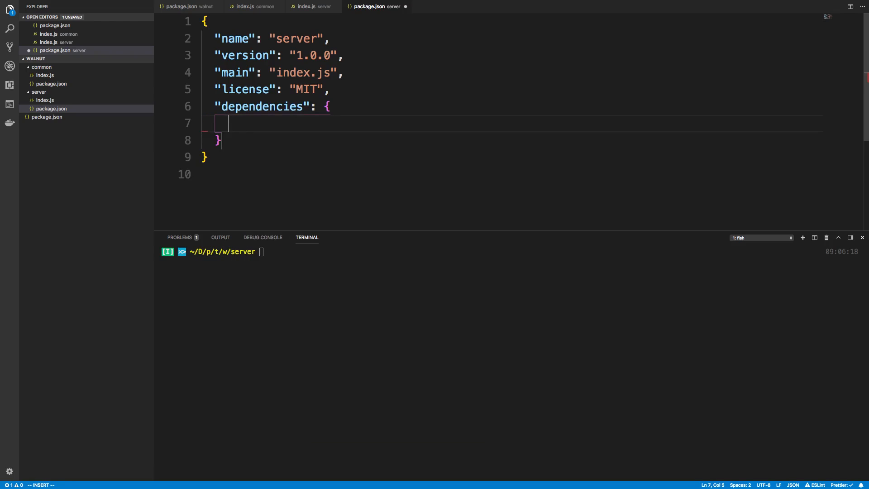
{"action": "type", "text": "\"co\""}
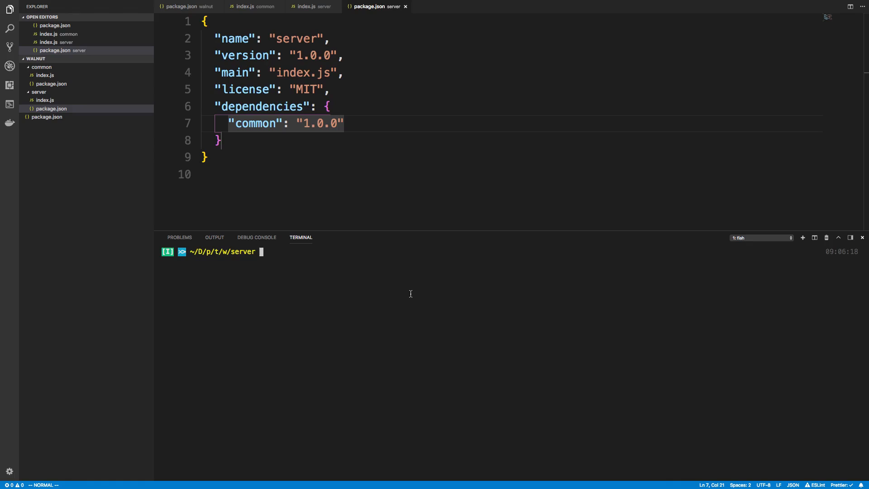
{"action": "type", "text": "yarn install"}
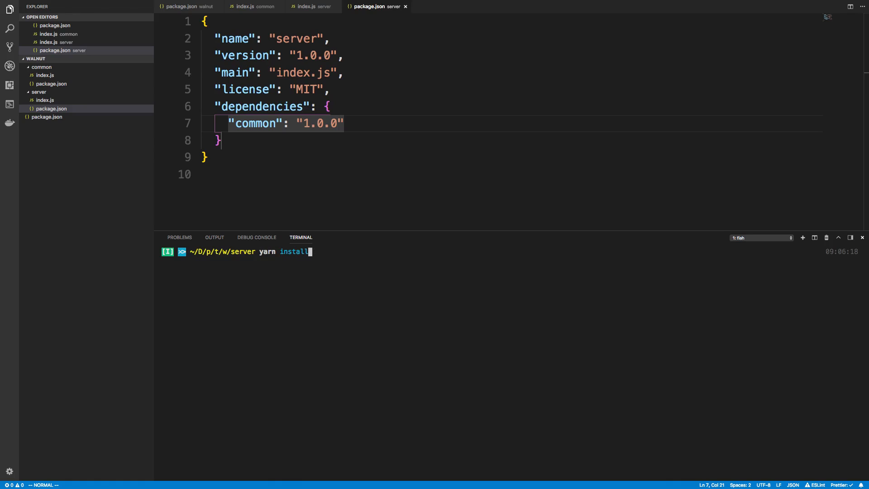
Run yarn install, then list walnut and node_modules/ to see yarn.lock, common and server.
{"action": "key", "text": "Return"}
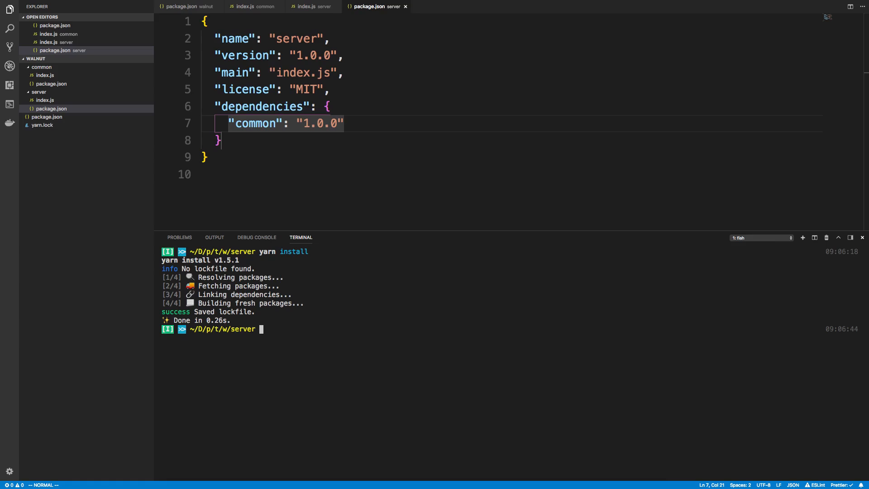
{"action": "mouse_move", "coordinate": [417, 296]}
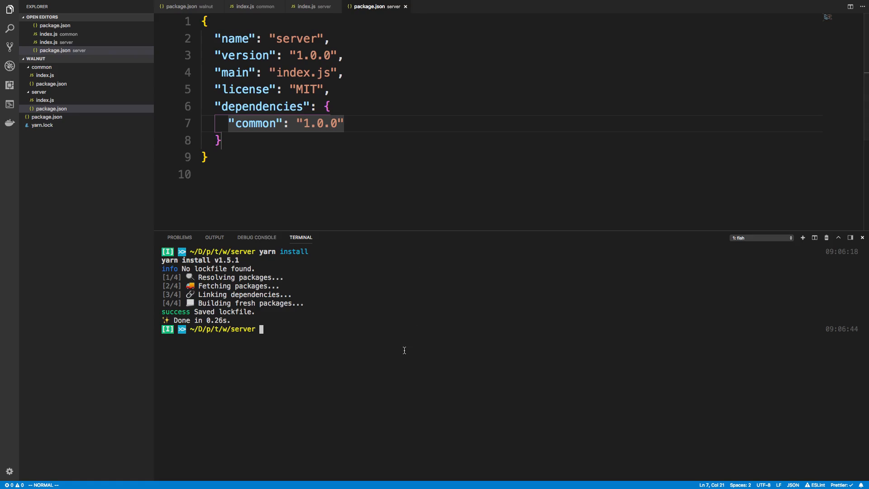
{"action": "type", "text": "ls -la ~/.ssh/known_hosts"}
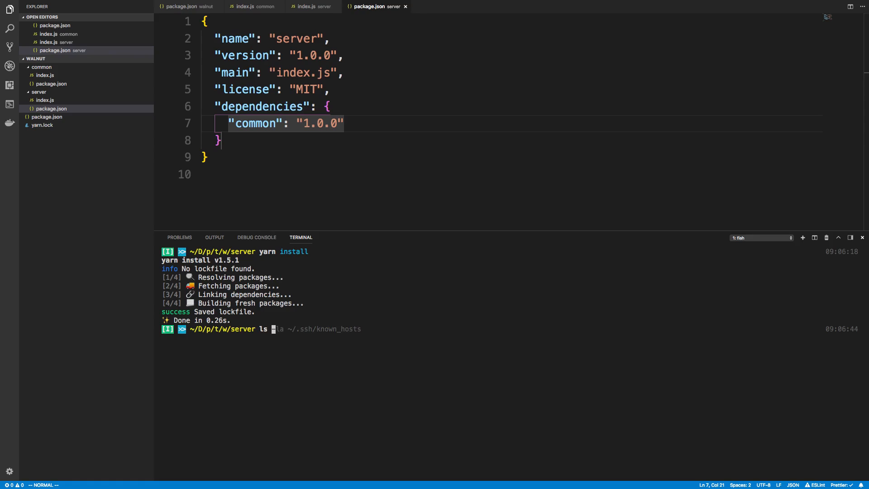
{"action": "type", "text": "../common/"}
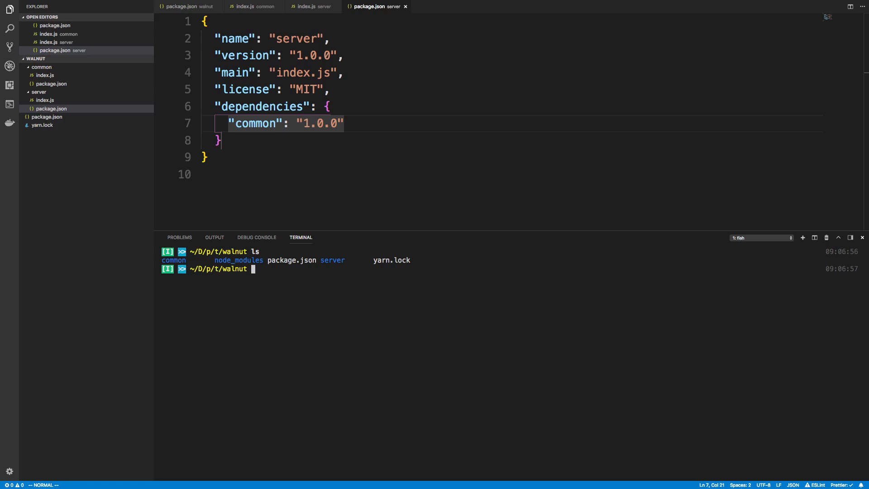
{"action": "mouse_move", "coordinate": [500, 358]}
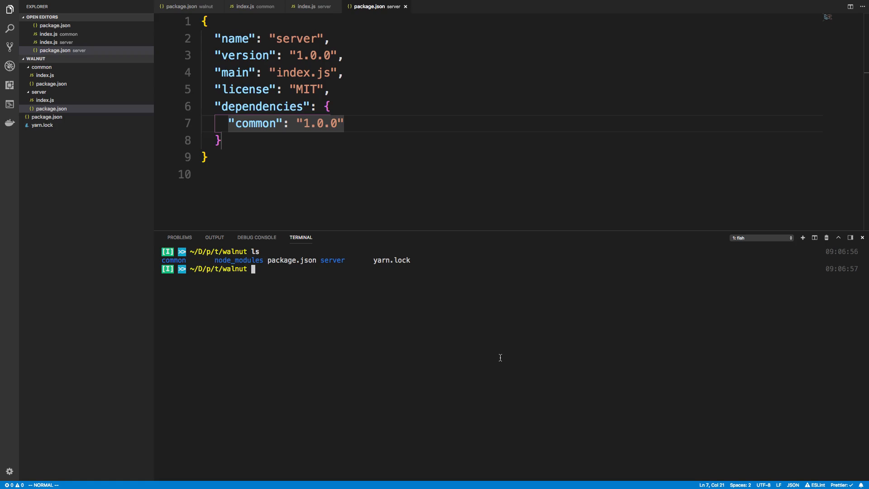
{"action": "type", "text": "ls node_modules/"}
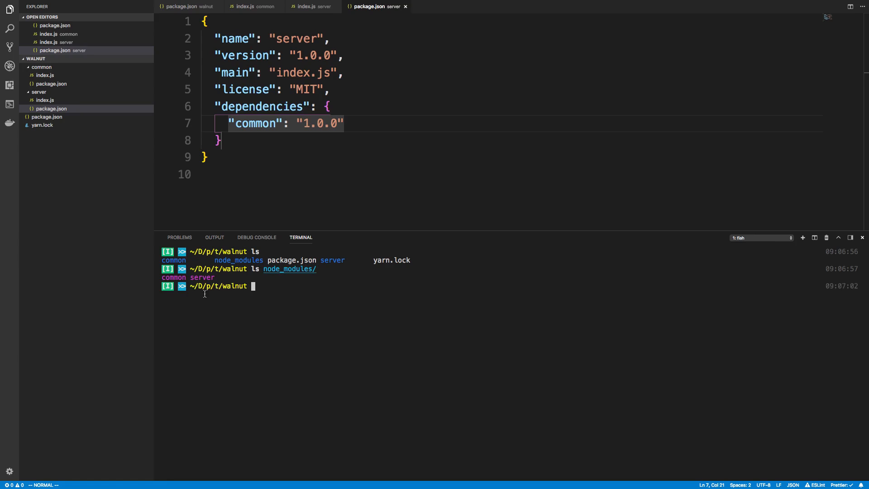
{"action": "mouse_move", "coordinate": [336, 335]}
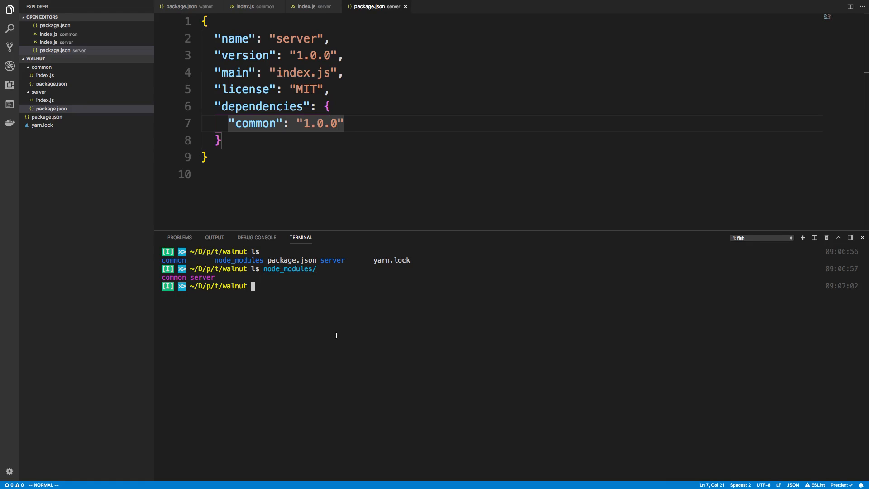
{"action": "mouse_move", "coordinate": [177, 293]}
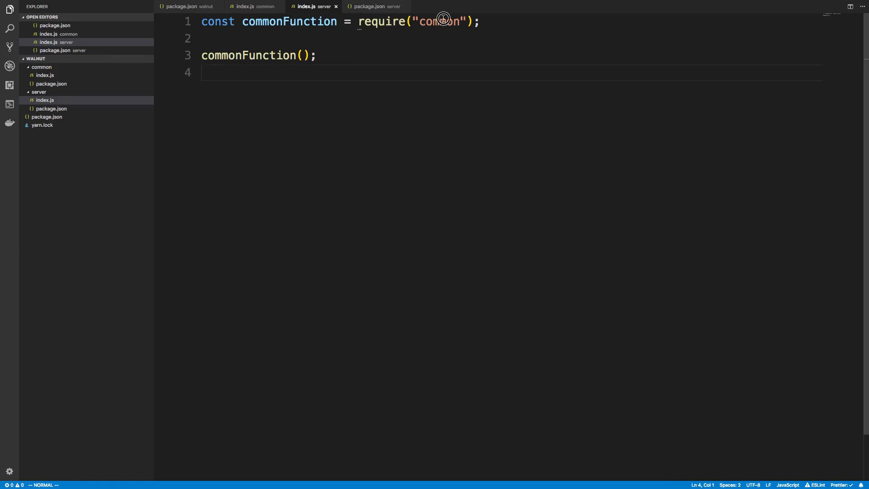
Run node server/index.js in the terminal so it prints 'hello from common'.
{"action": "key", "text": "ctrl+`"}
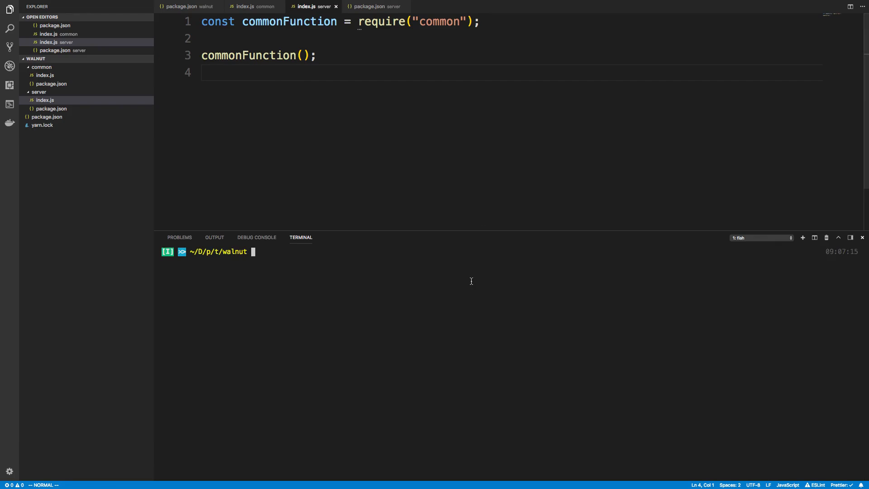
{"action": "type", "text": "node server/index.js"}
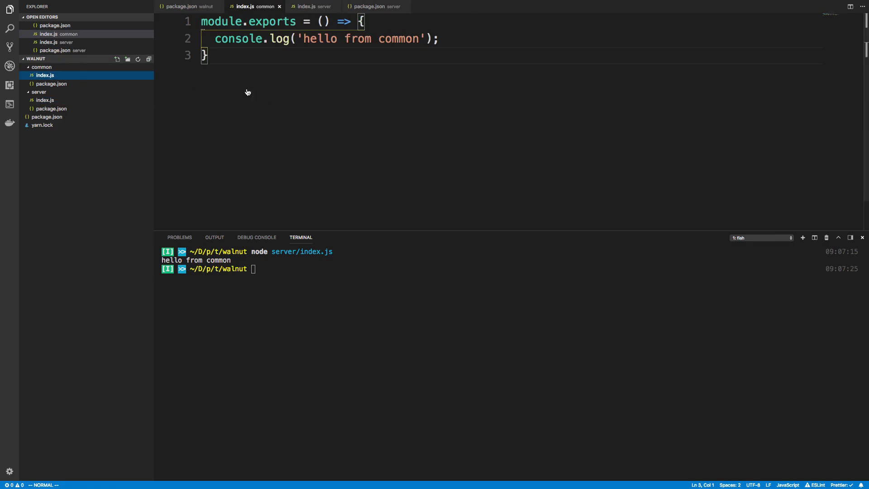
Change common's message to 'hello from common 12' and rerun the server to print it.
{"action": "left_click", "coordinate": [412, 38]}
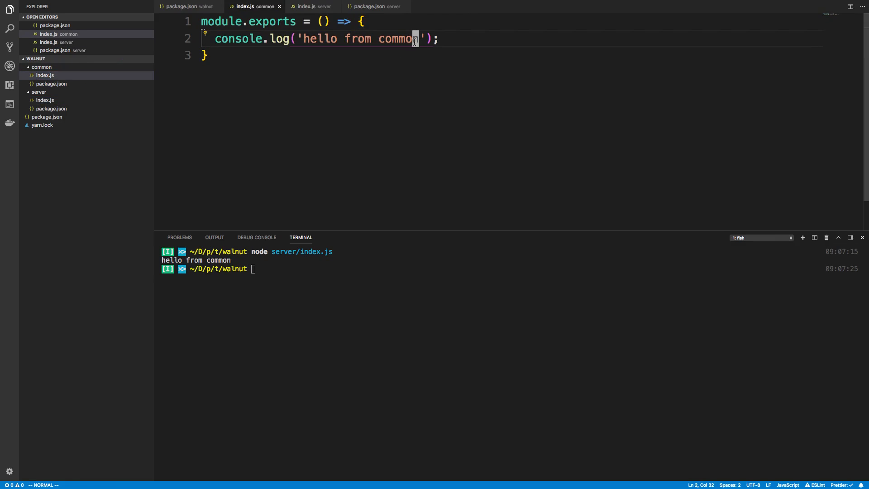
{"action": "type", "text": "12\""}
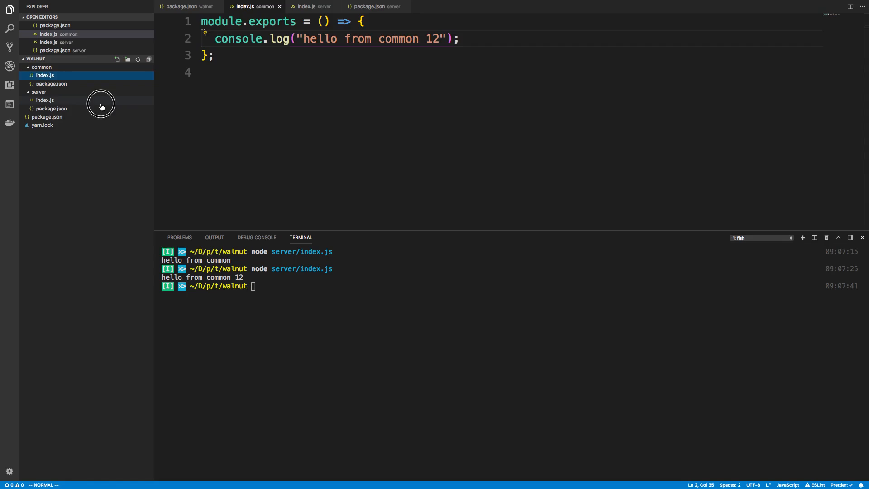
{"action": "left_click", "coordinate": [46, 99]}
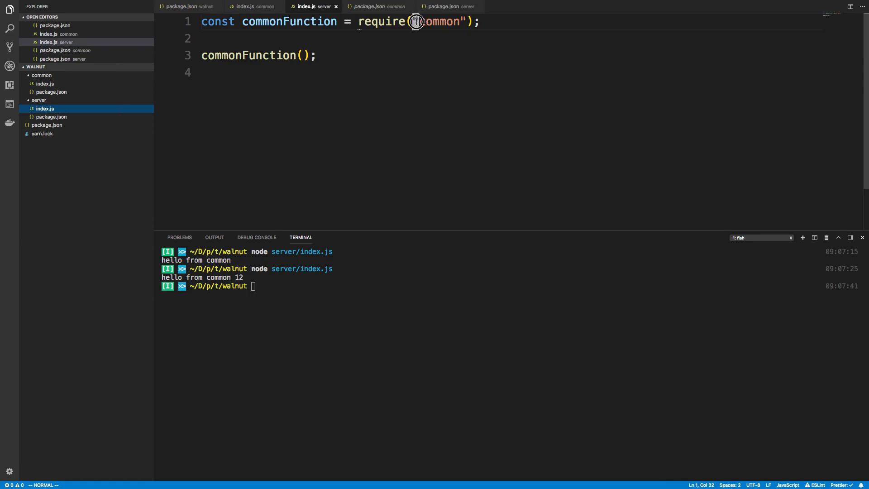
{"action": "left_click", "coordinate": [222, 73]}
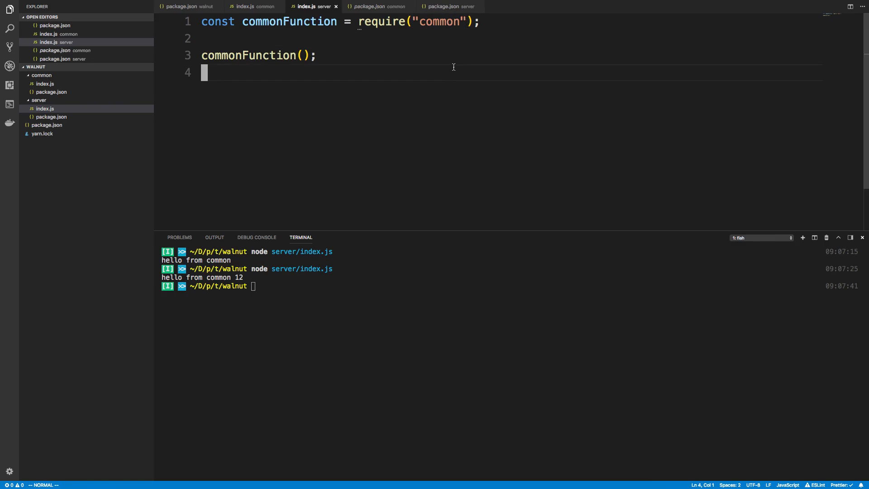
{"action": "mouse_move", "coordinate": [415, 93]}
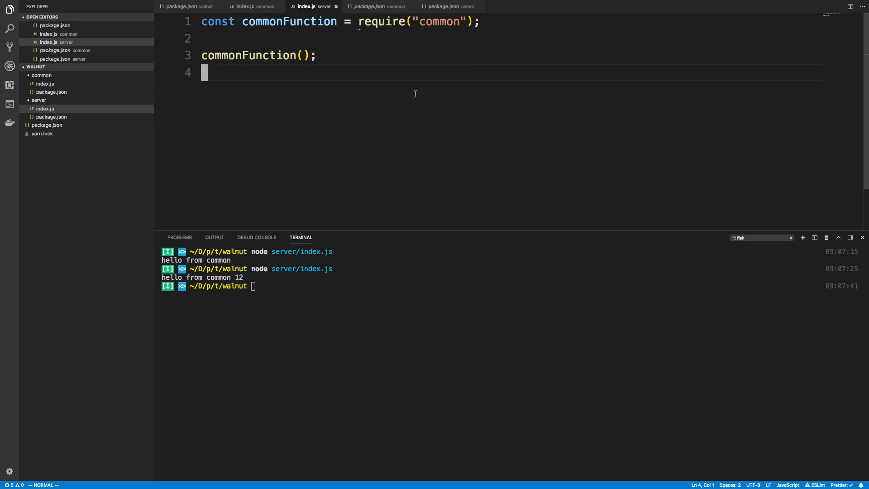
{"action": "left_click", "coordinate": [377, 7]}
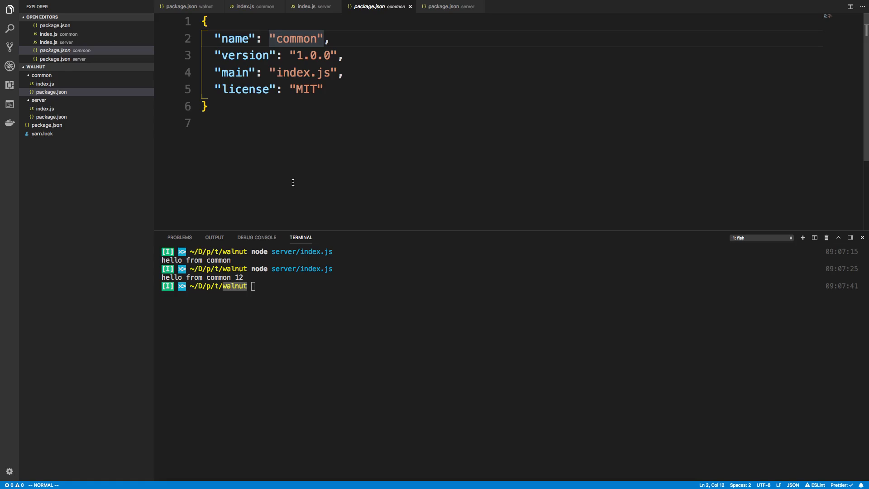
{"action": "type", "text": "@walnut/"}
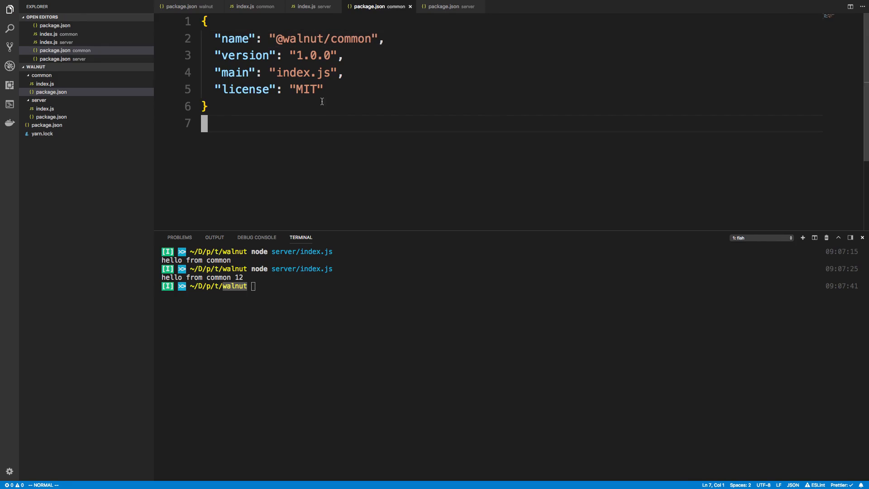
{"action": "left_click_drag", "start_coordinate": [276, 39], "coordinate": [371, 39]}
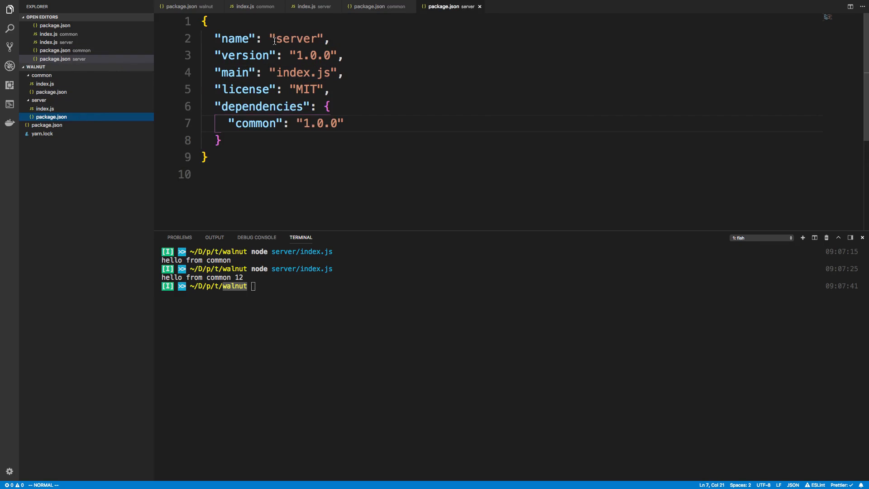
{"action": "type", "text": "@walnut/"}
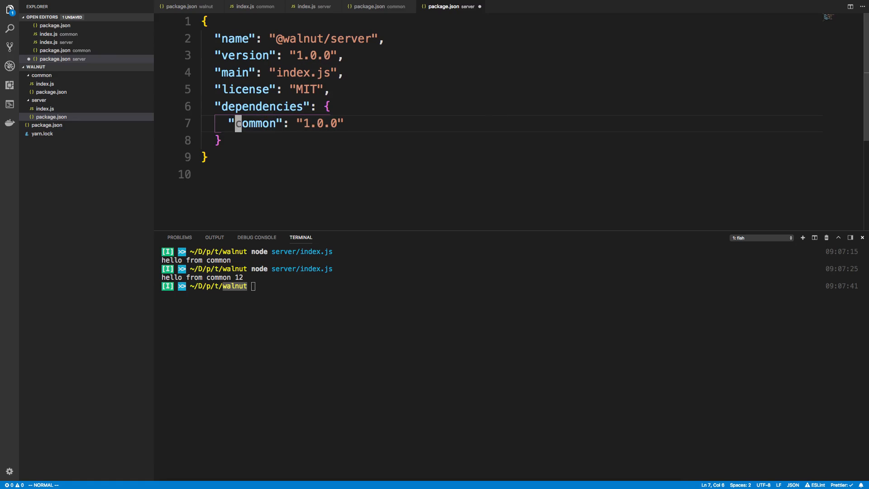
{"action": "type", "text": "@walnut/"}
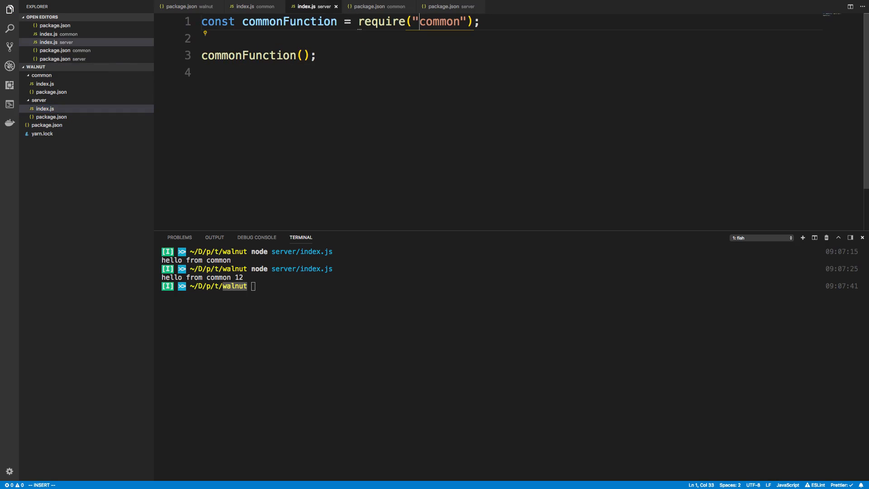
{"action": "type", "text": "@walnut/"}
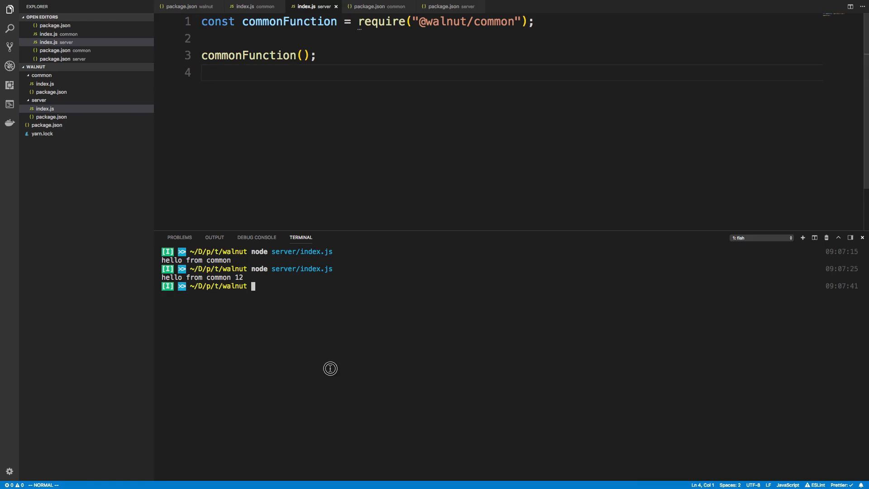
Rerun yarn install and node server/index.js to confirm it still prints 'hello from common 12'.
{"action": "type", "text": "yarn install"}
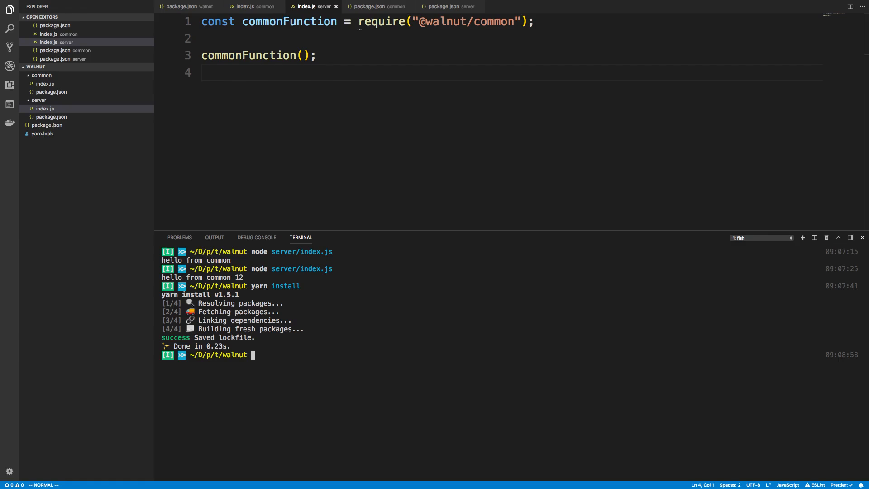
{"action": "type", "text": "yarn install"}
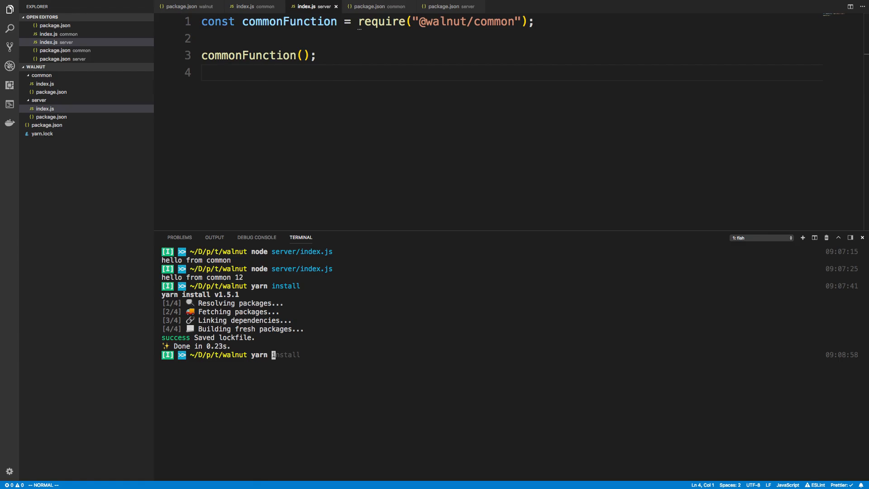
{"action": "type", "text": "node sre"}
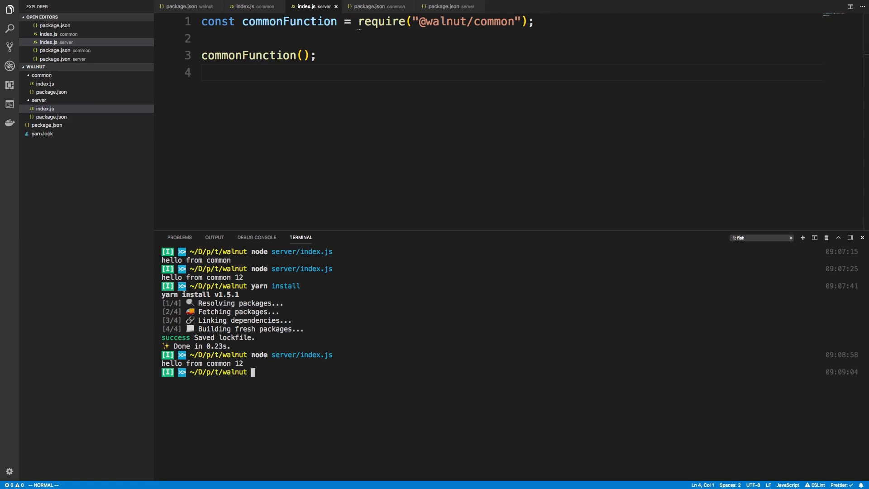
{"action": "mouse_move", "coordinate": [347, 369]}
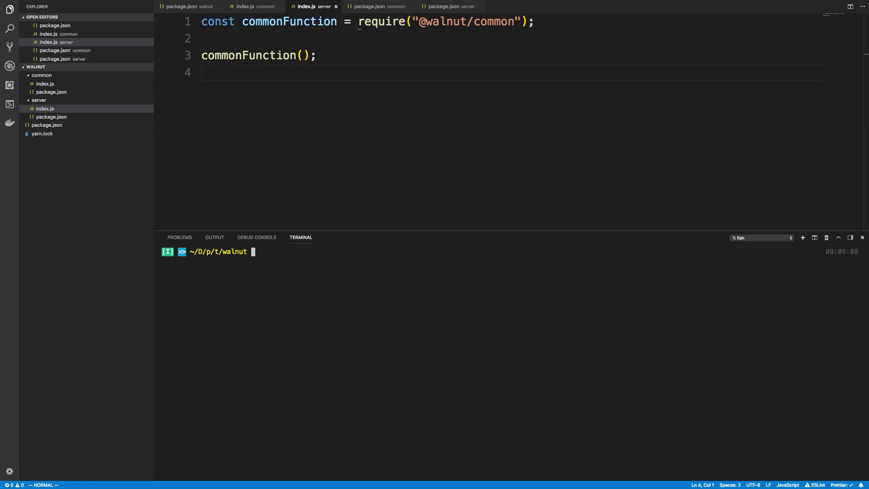
Create a packages folder at the root, move common and server into it, and view the root package.json.
{"action": "left_click", "coordinate": [39, 101]}
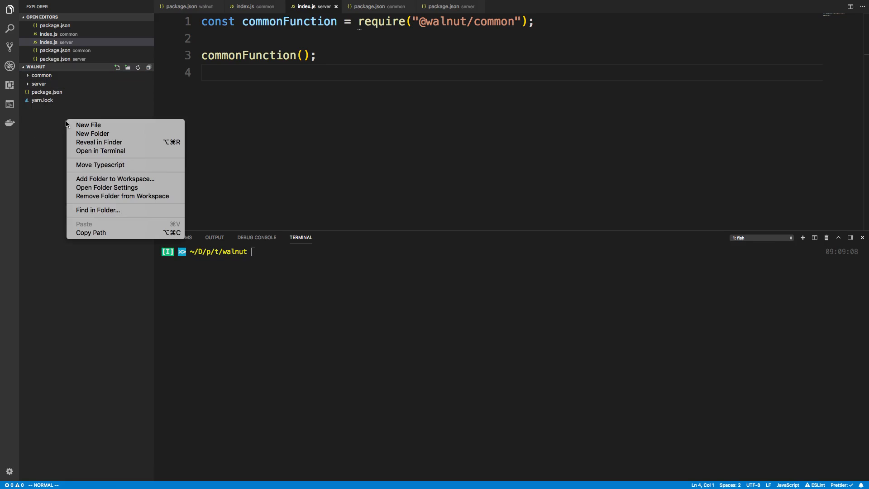
{"action": "left_click", "coordinate": [87, 125]}
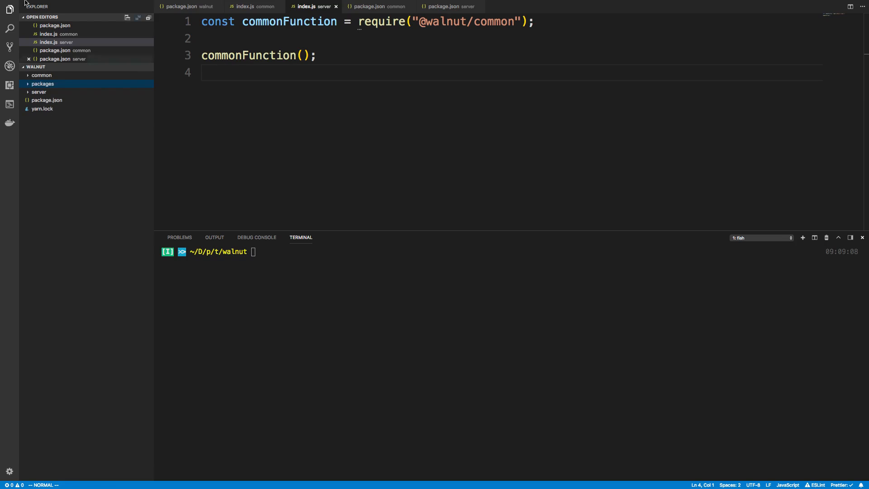
{"action": "left_click", "coordinate": [43, 75]}
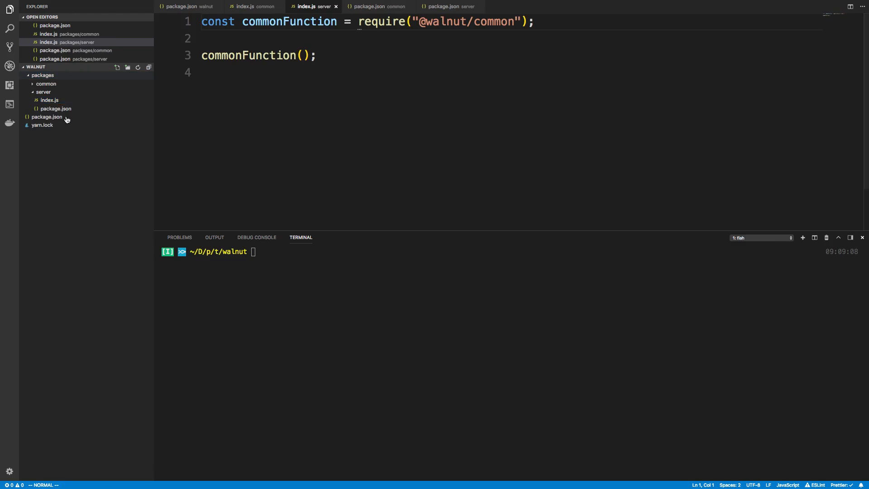
{"action": "left_click", "coordinate": [43, 75]}
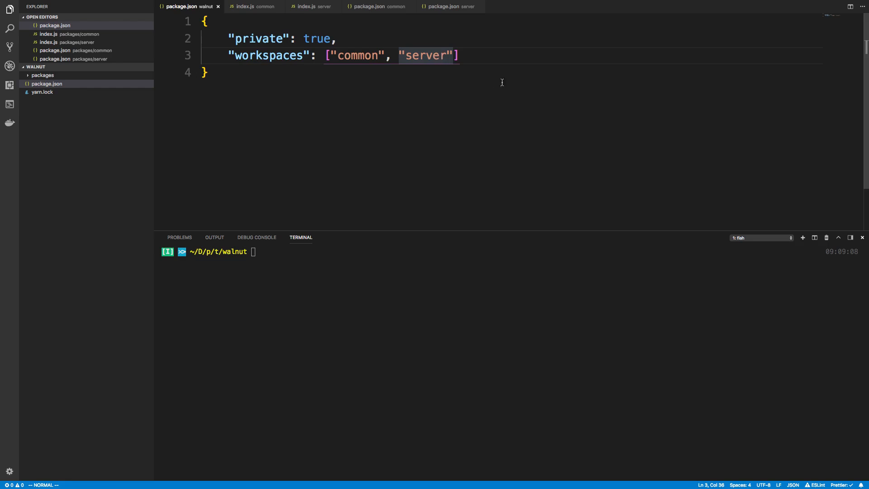
Change the root workspaces array to "packages/*" and rerun yarn install.
{"action": "left_click", "coordinate": [42, 75]}
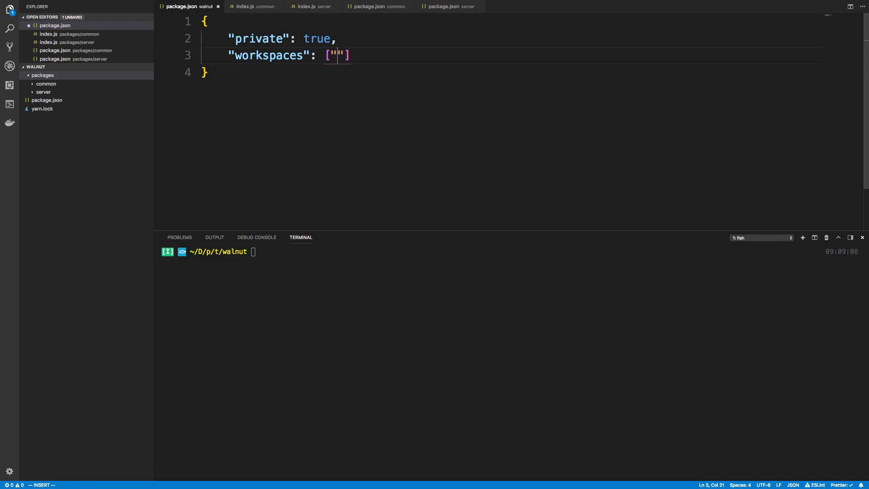
{"action": "type", "text": "packages/*\""}
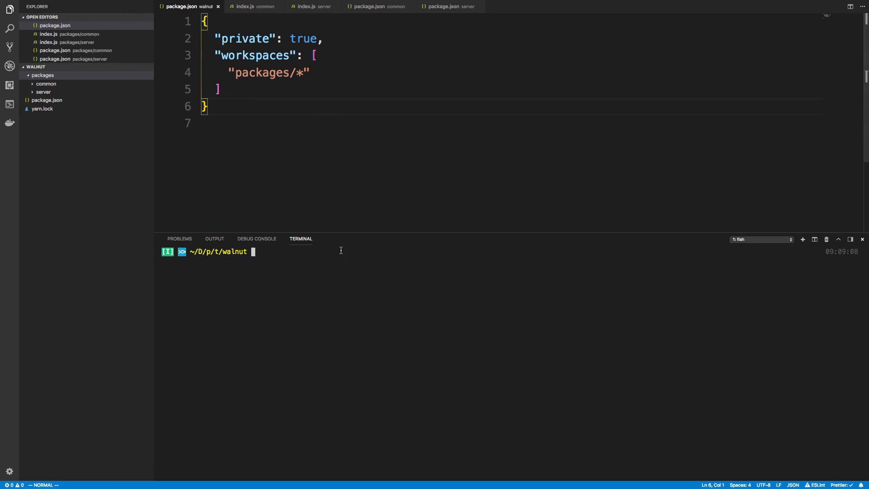
{"action": "type", "text": "yarn install"}
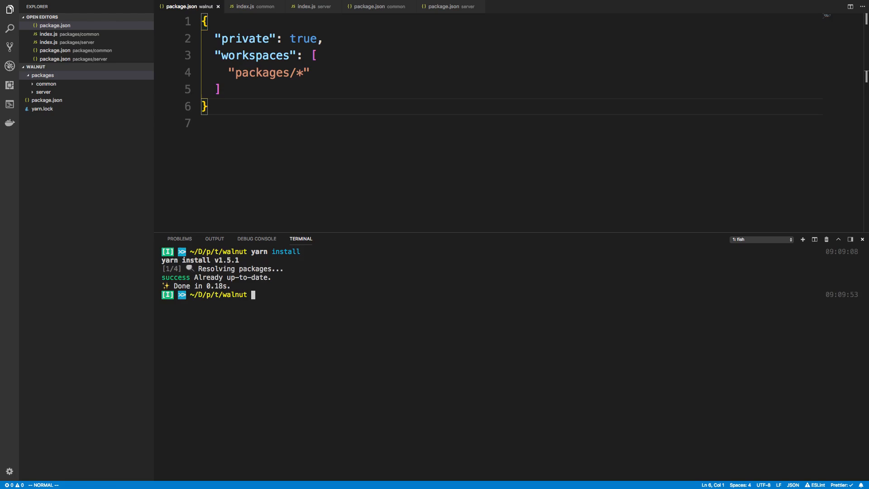
{"action": "type", "text": "node package.json"}
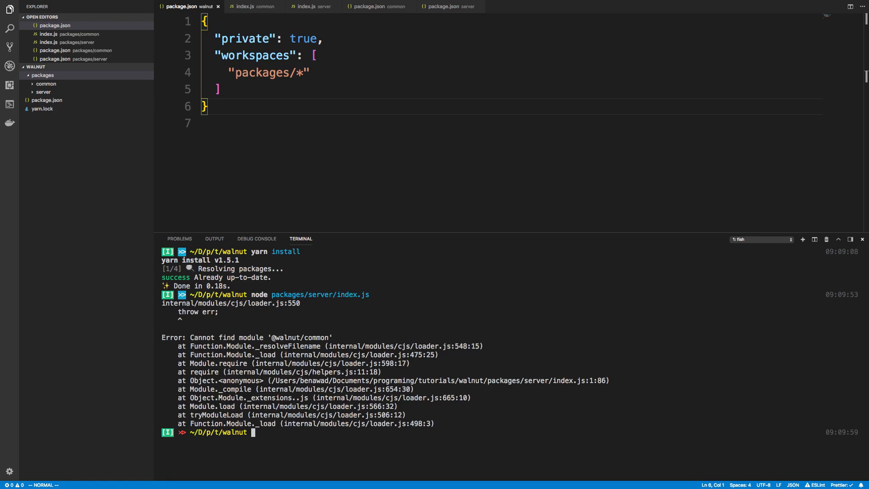
{"action": "left_click", "coordinate": [46, 83]}
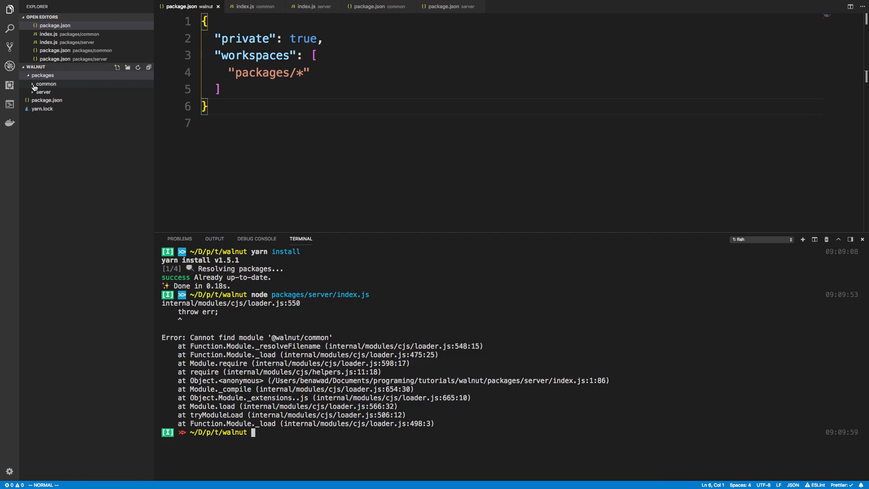
{"action": "left_click", "coordinate": [46, 83]}
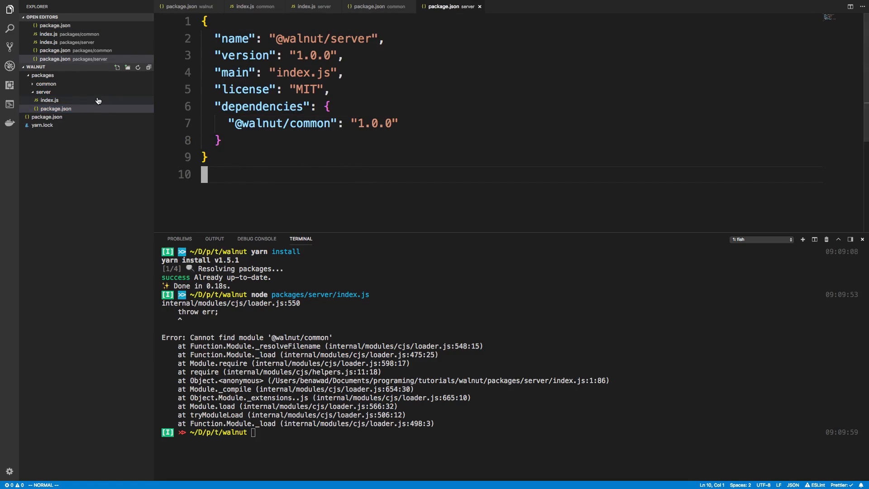
{"action": "left_click", "coordinate": [185, 6]}
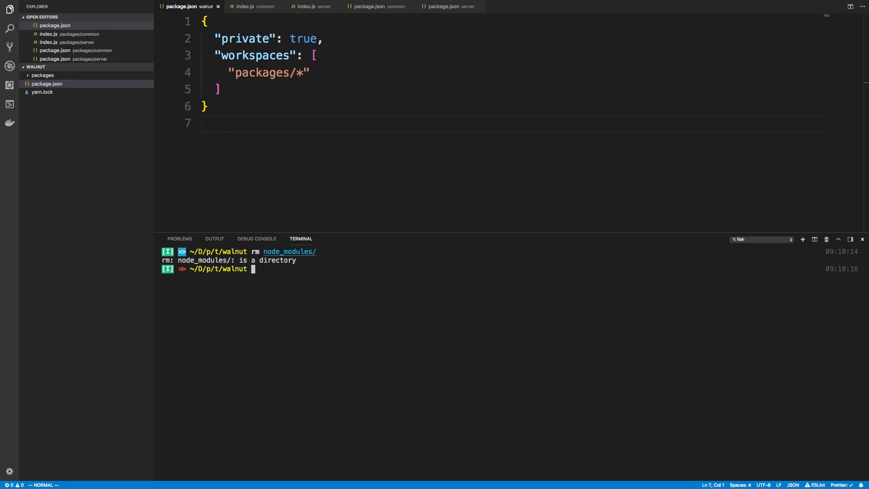
Force-remove node_modules with rm -rf, reinstall with yarn, and rerun packages/server/index.js successfully.
{"action": "type", "text": "rm -rf my-wor"}
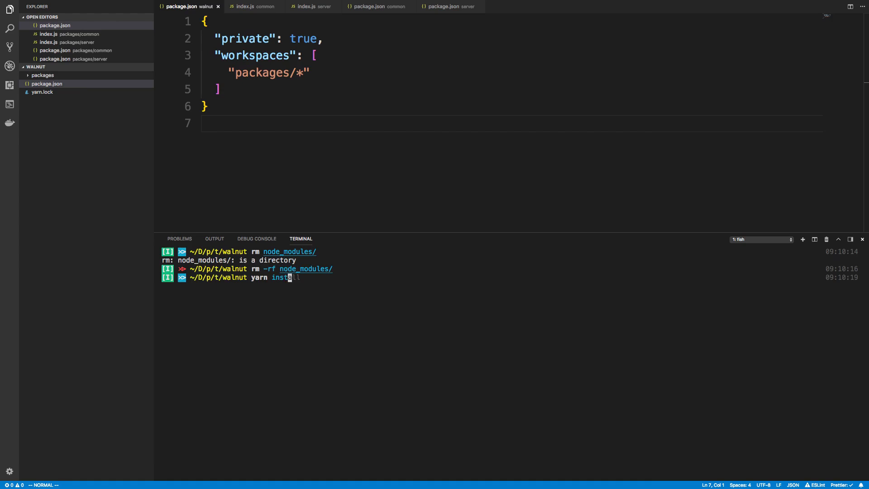
{"action": "key", "text": "Return"}
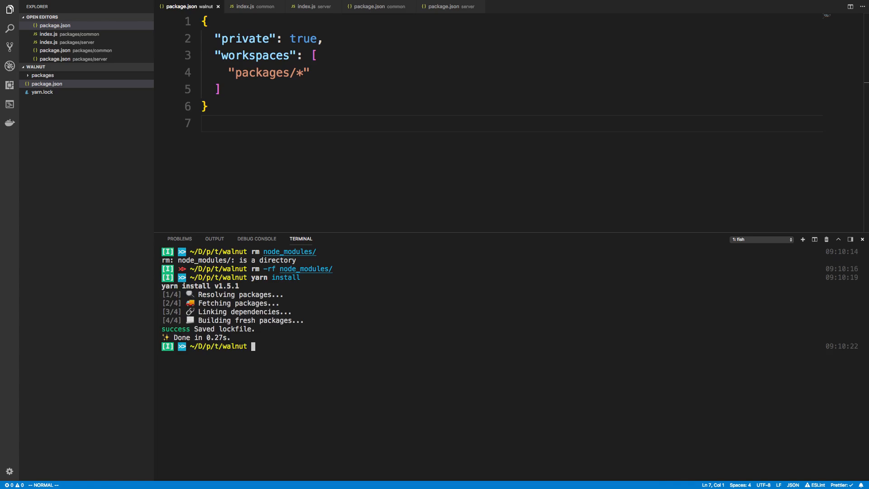
{"action": "type", "text": "rm node_modules/"}
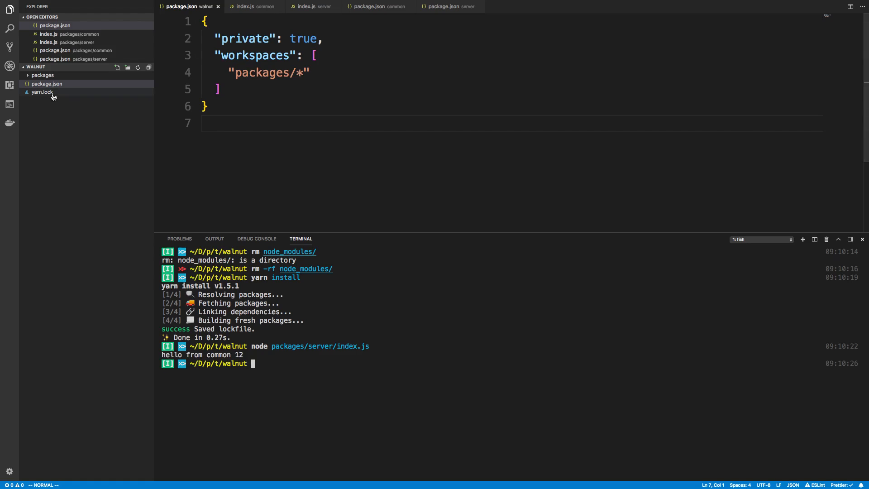
{"action": "left_click", "coordinate": [42, 75]}
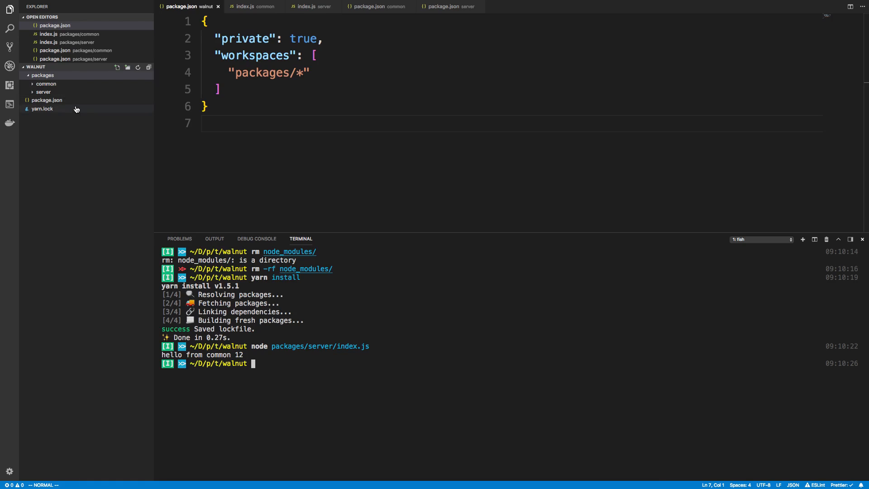
{"action": "mouse_move", "coordinate": [528, 417]}
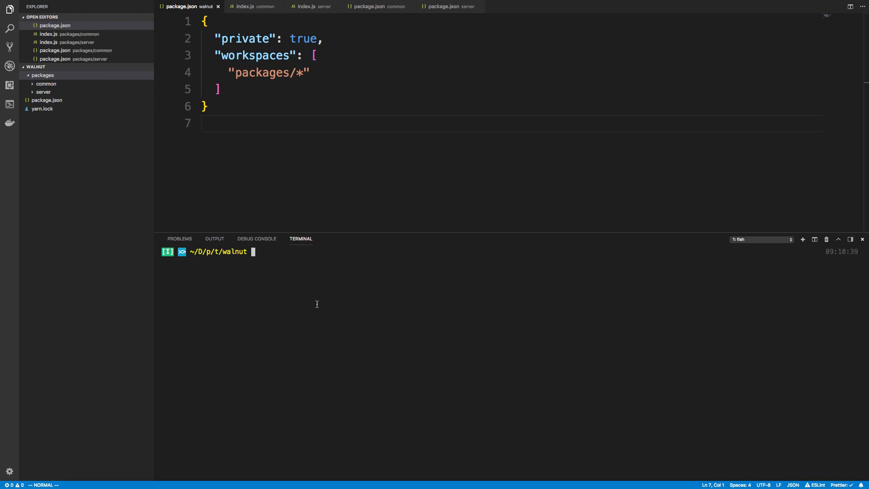
{"action": "type", "text": "cd ."}
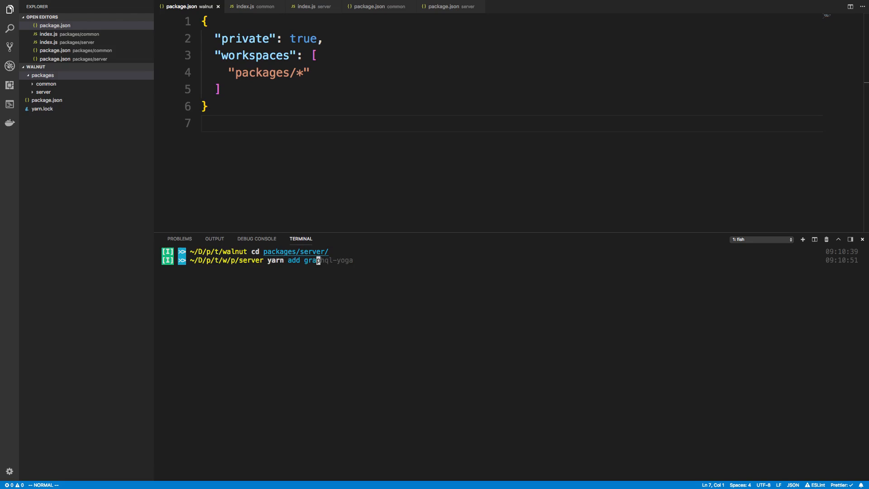
{"action": "key", "text": "Enter"}
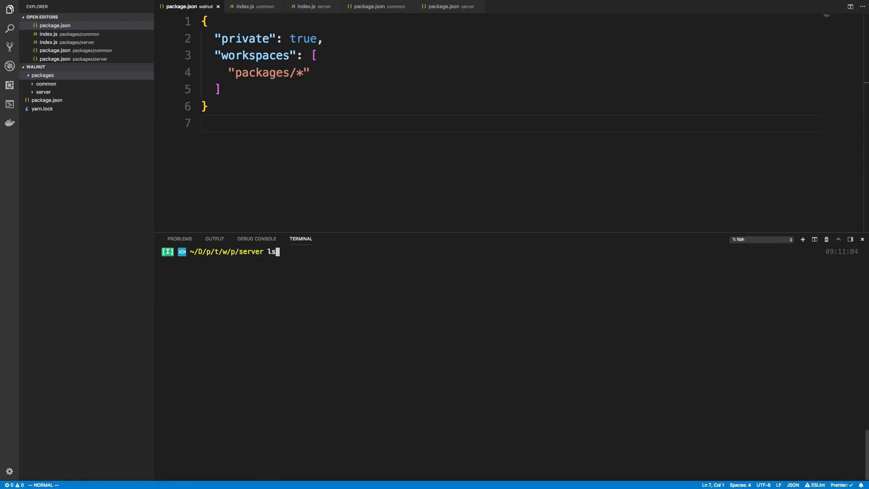
{"action": "key", "text": "Enter"}
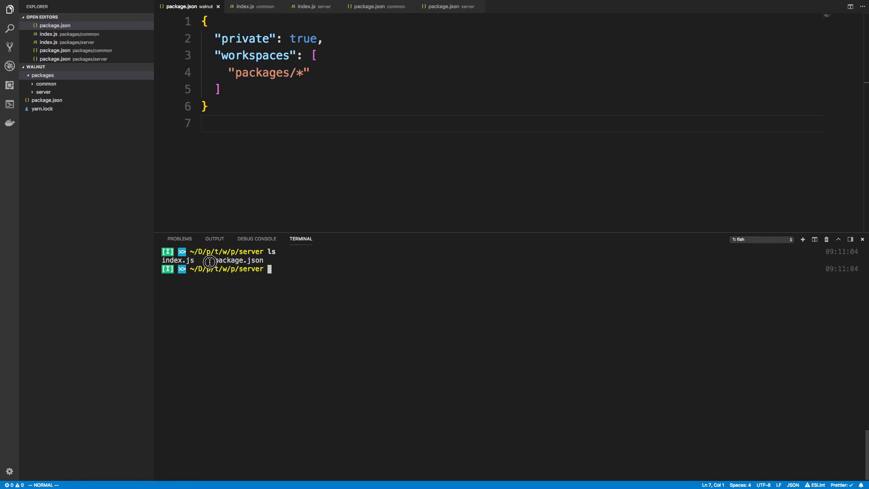
{"action": "mouse_move", "coordinate": [343, 263]}
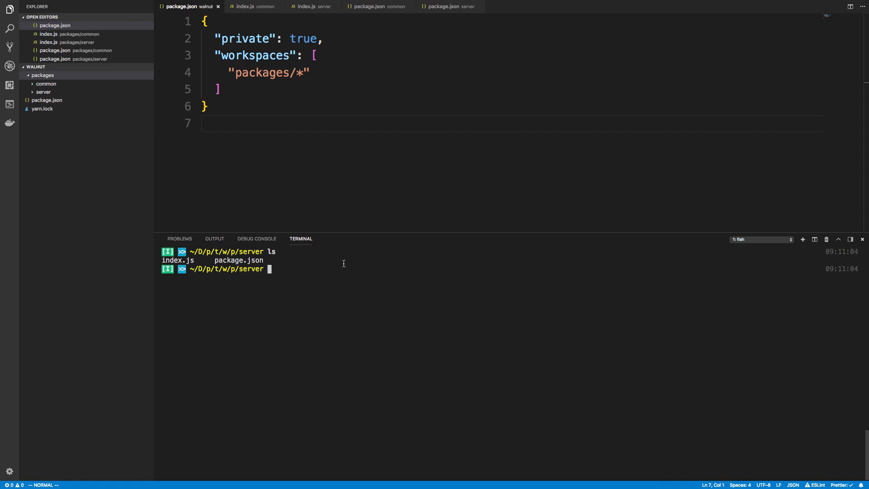
{"action": "type", "text": "cd ."}
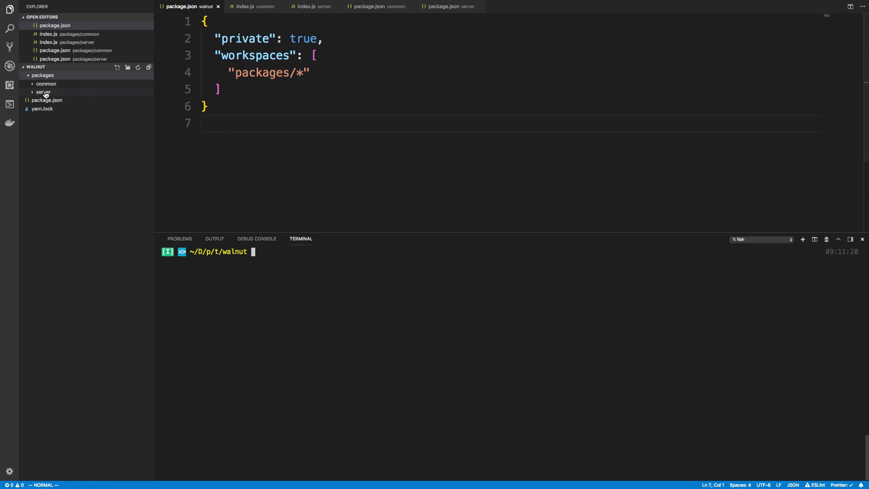
{"action": "mouse_move", "coordinate": [91, 97]}
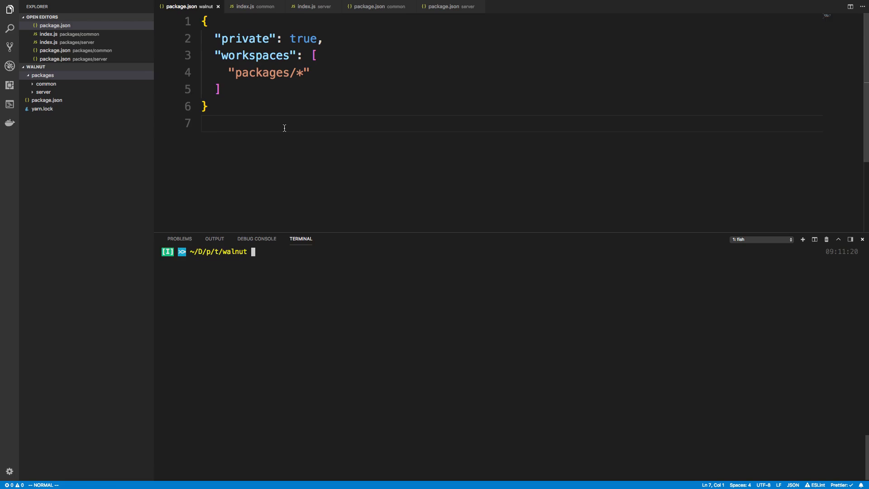
{"action": "left_click", "coordinate": [45, 84]}
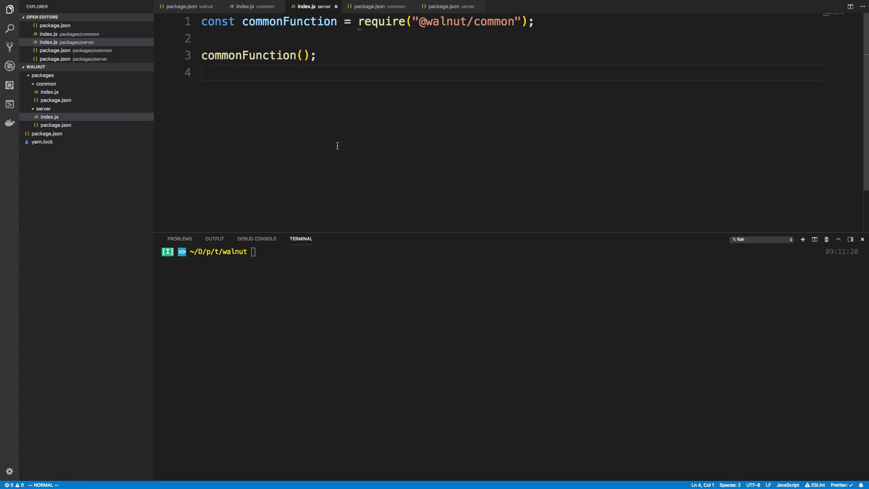
{"action": "left_click", "coordinate": [49, 117]}
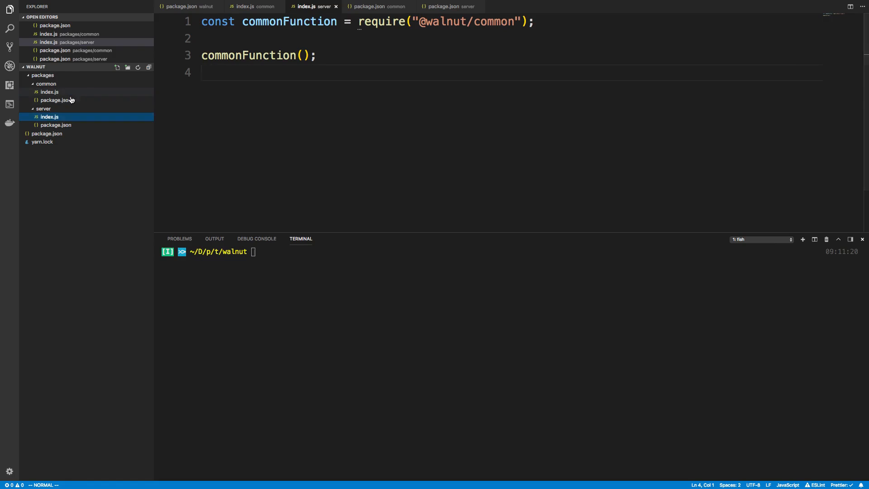
{"action": "mouse_move", "coordinate": [106, 104]}
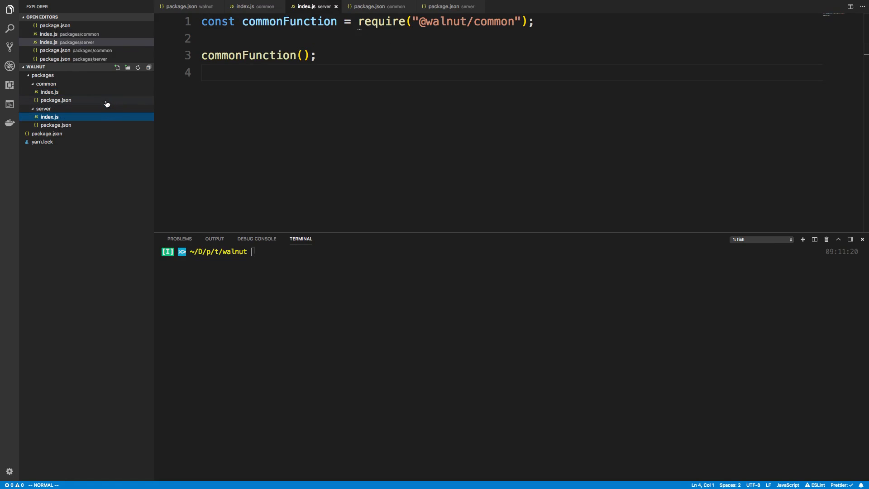
{"action": "mouse_move", "coordinate": [55, 100]}
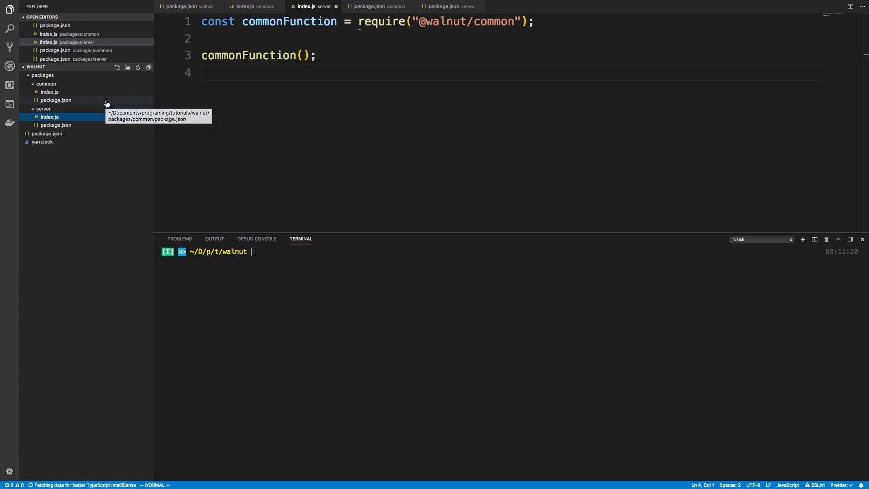
{"action": "mouse_move", "coordinate": [524, 182]}
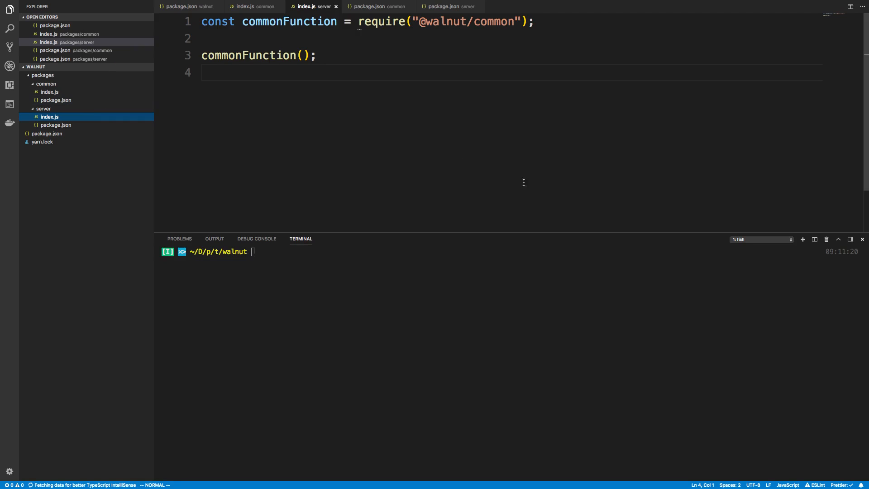